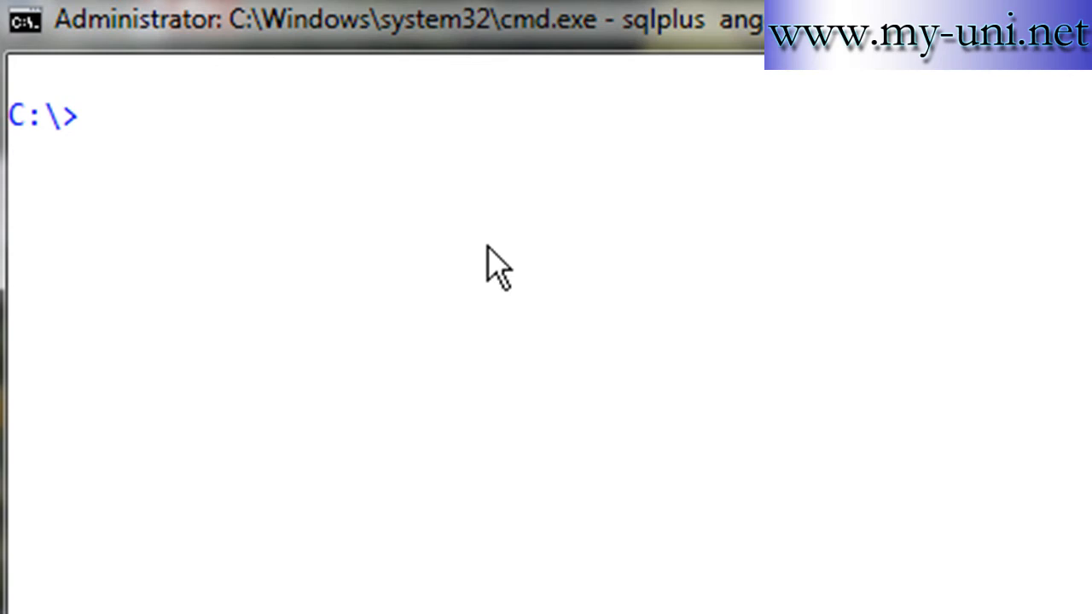
# Enter dir *.csv at the C:\> prompt to list CSV files in the drive root.
pyautogui.write('dir *.')
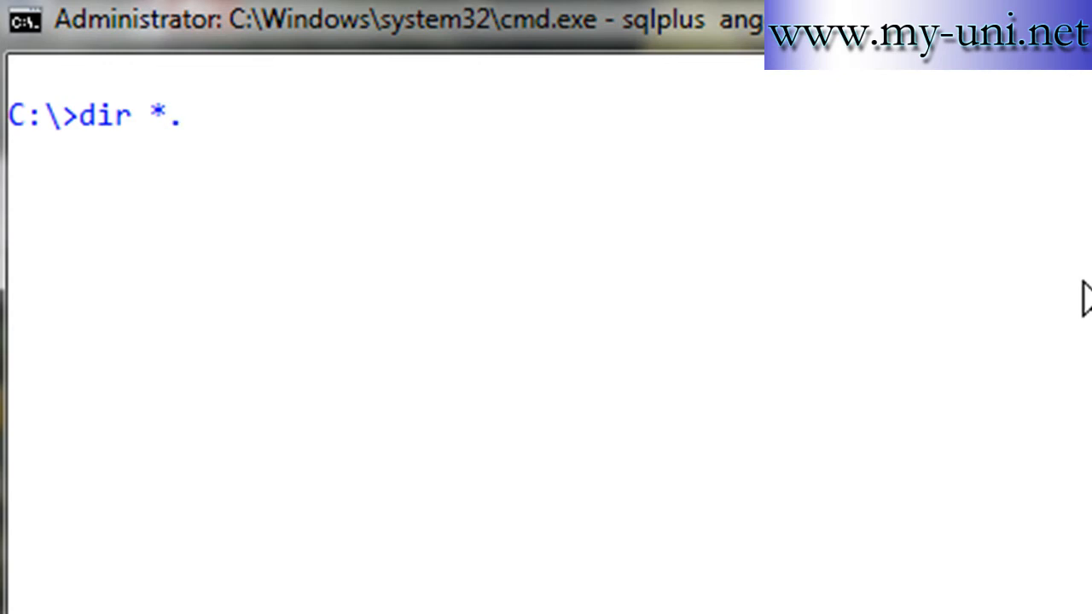
pyautogui.write('csv')
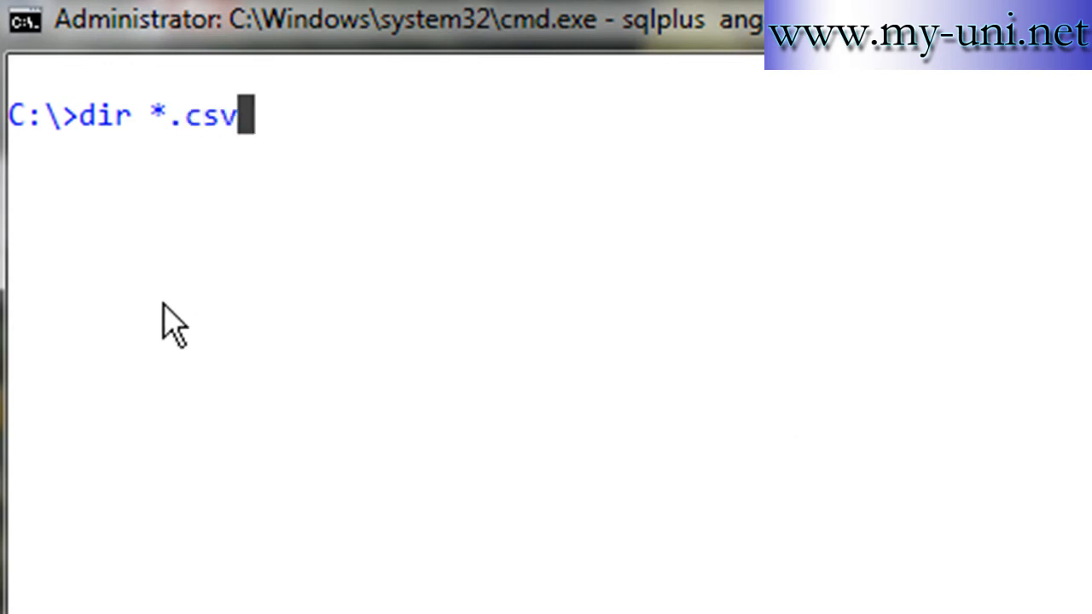
pyautogui.moveTo(232, 174)
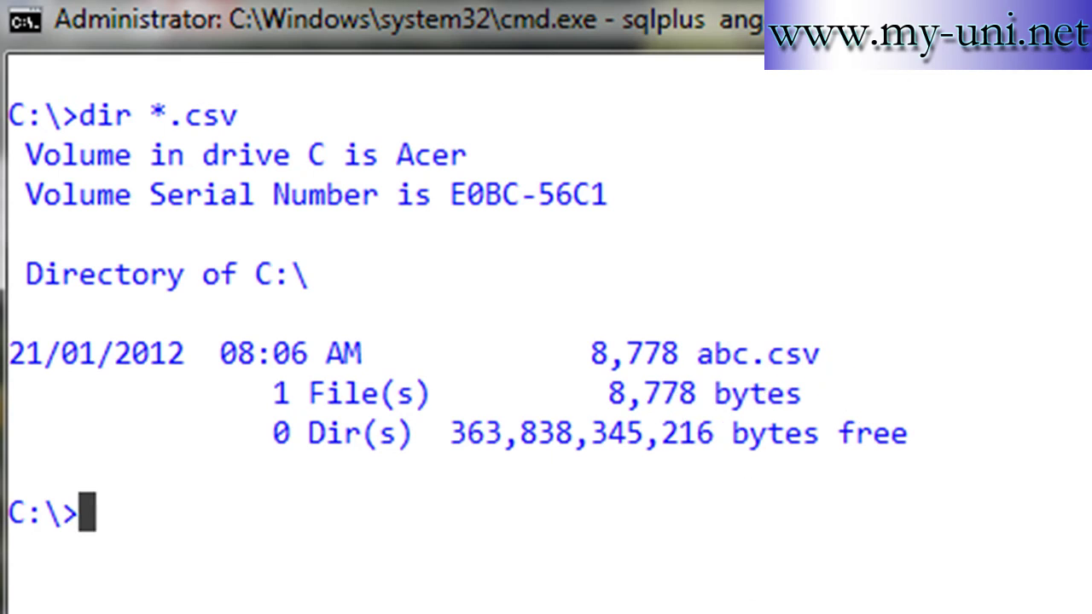
# Run type abc.csv to print the file's name and salary lines to the console.
pyautogui.write('type')
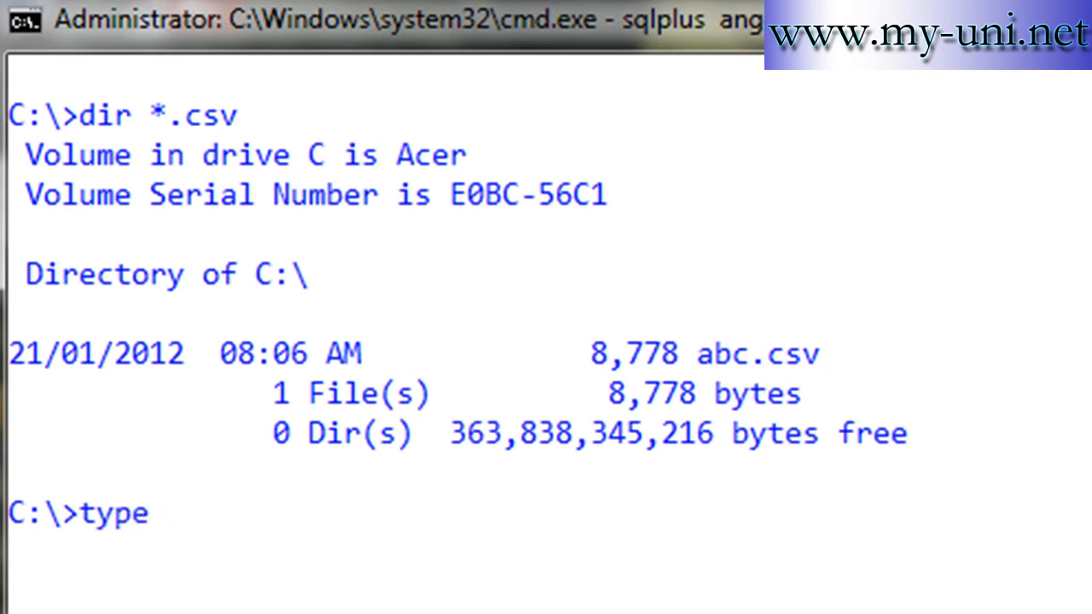
pyautogui.write('abc.')
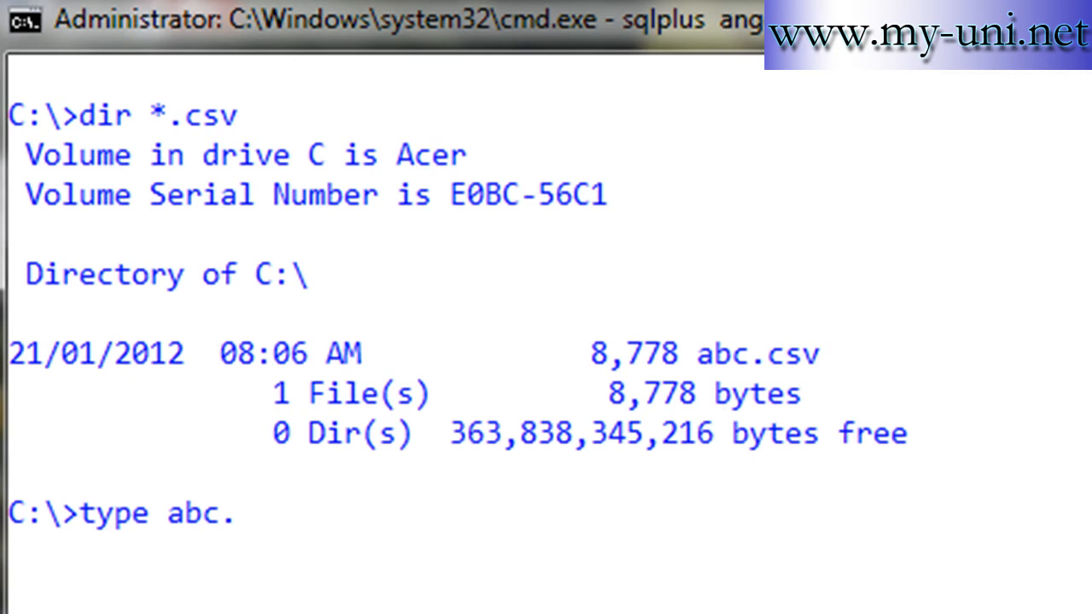
pyautogui.press('Enter')
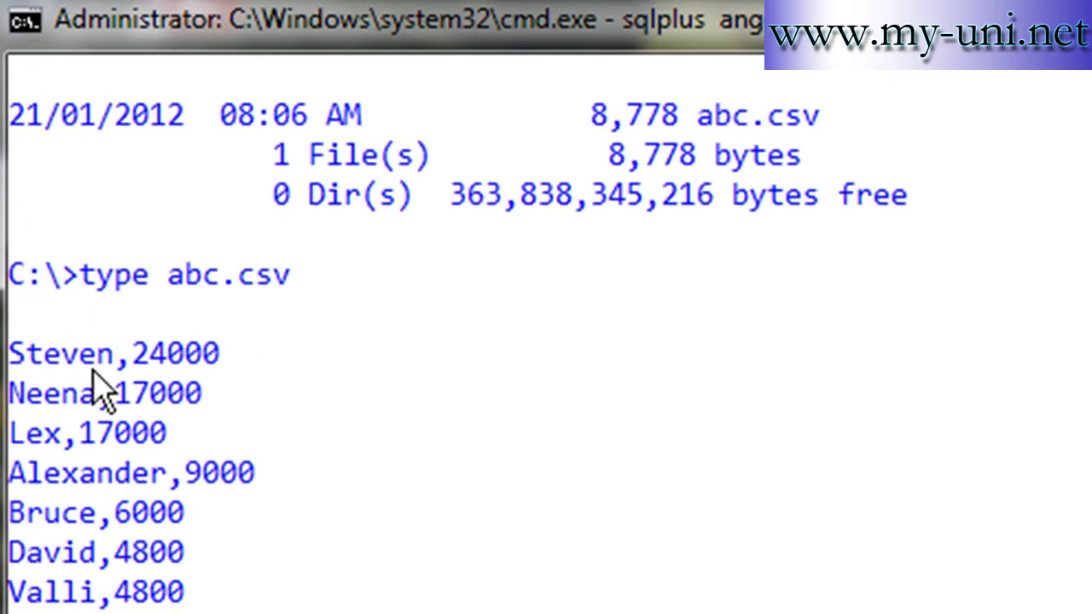
pyautogui.moveTo(202, 396)
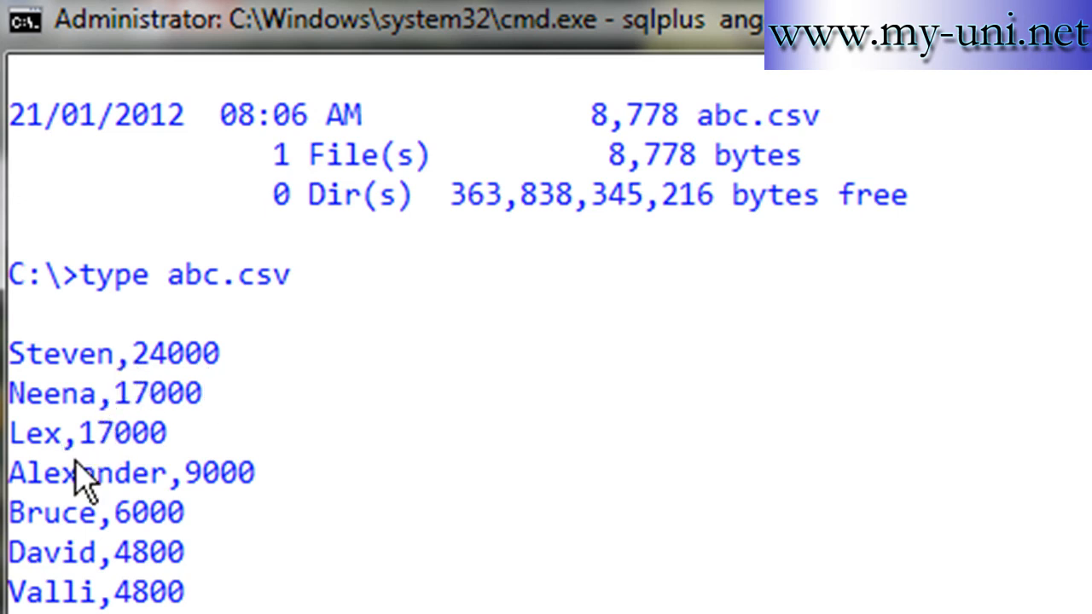
pyautogui.moveTo(109, 597)
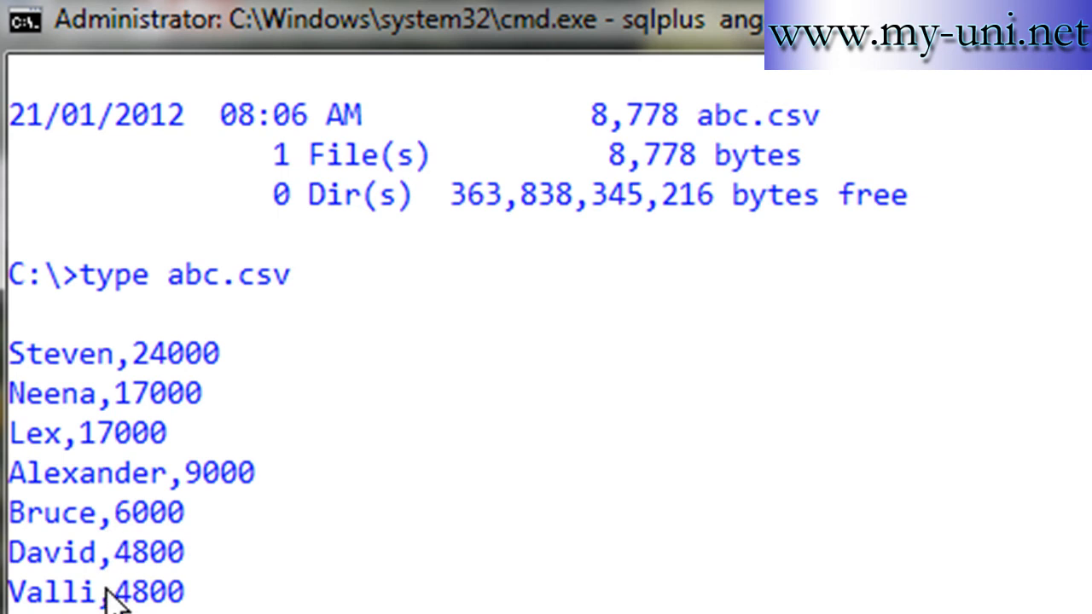
pyautogui.moveTo(60, 307)
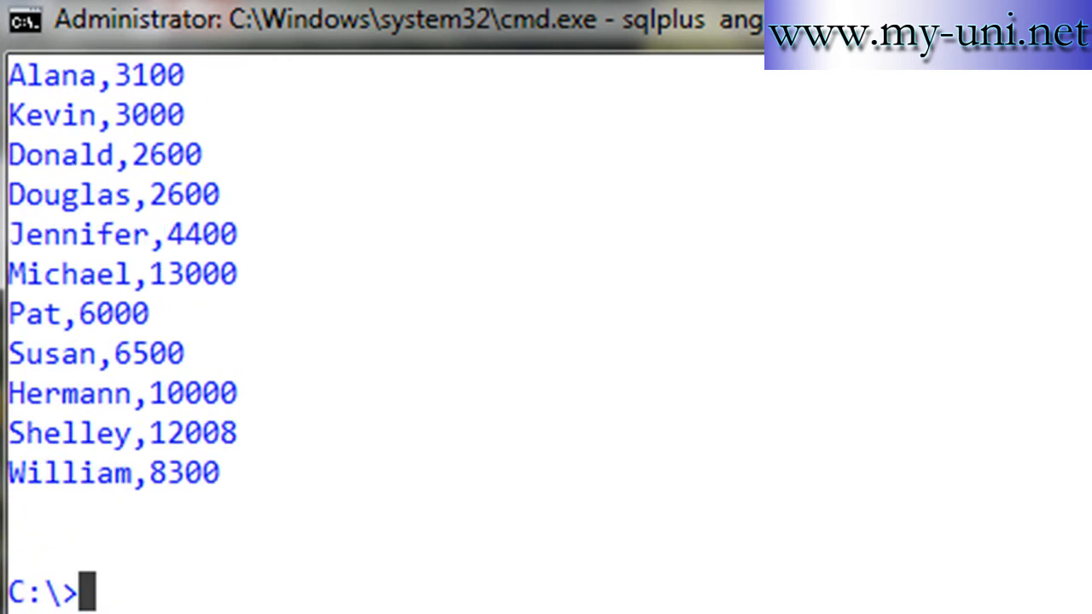
# Start sqlplus with the angel login and run show user, confirming user ANGEL.
pyautogui.write('sql')
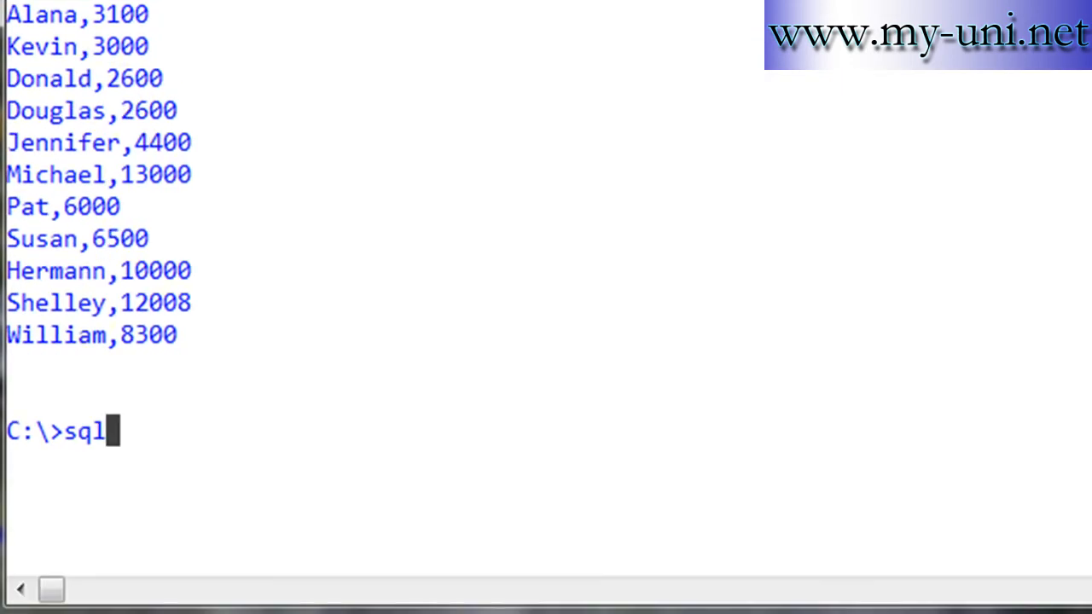
pyautogui.write('plus')
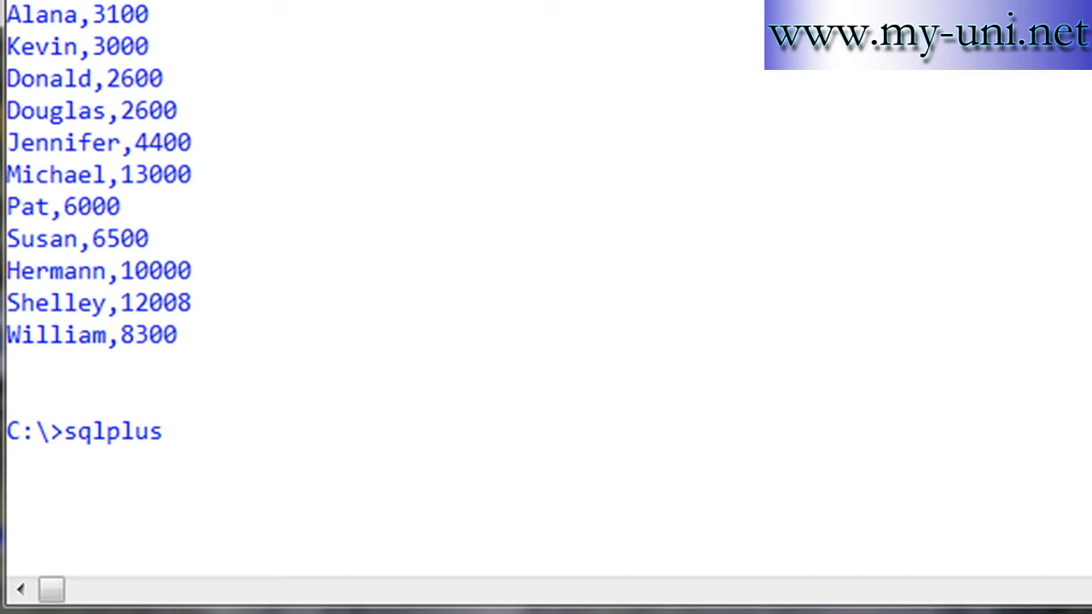
pyautogui.write('angel.')
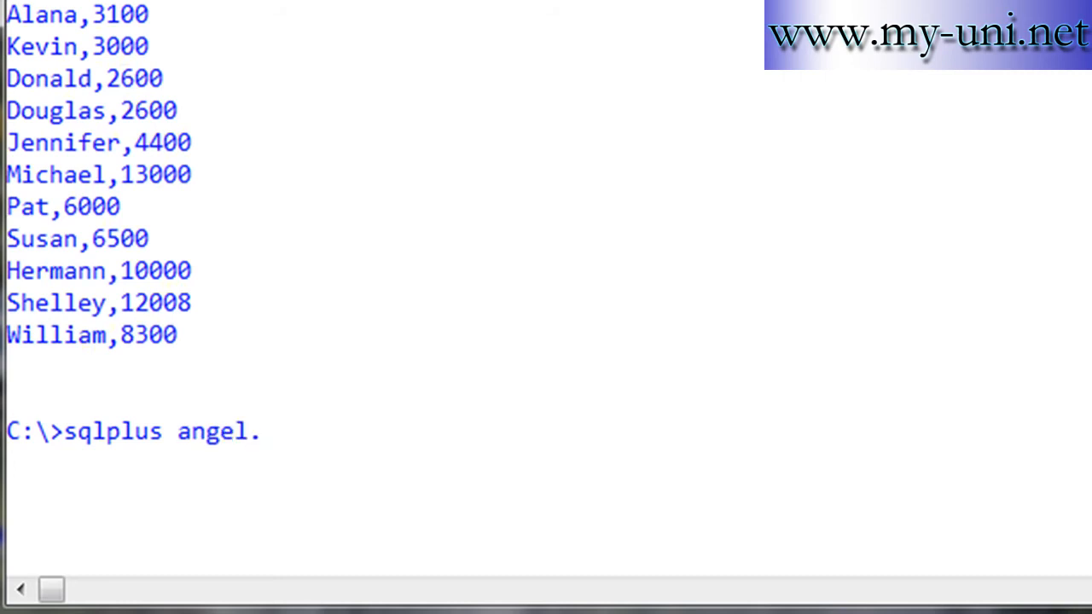
pyautogui.write('/wing')
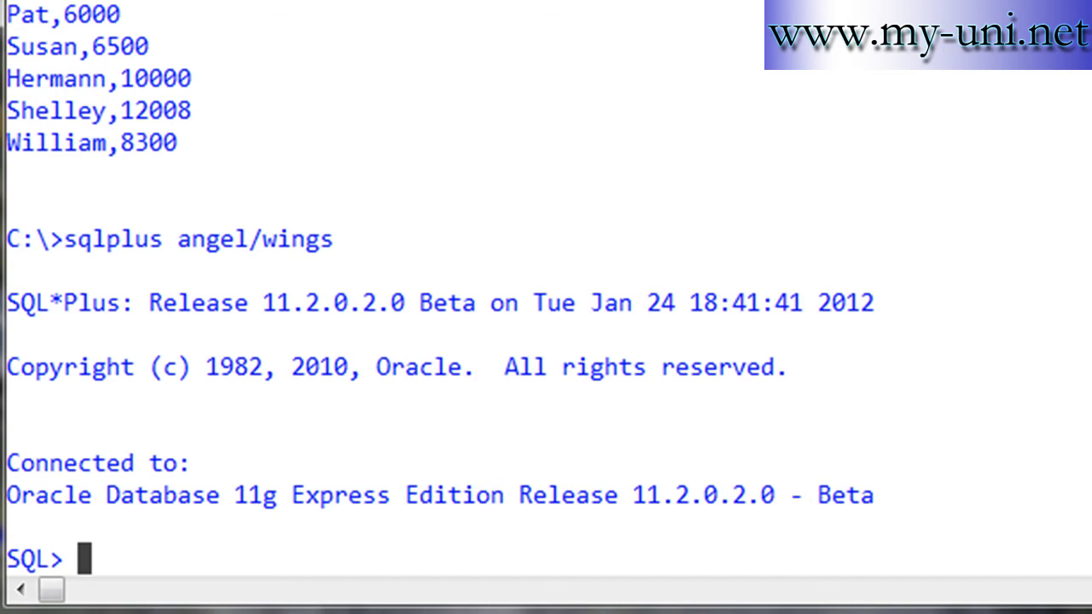
pyautogui.write('show user')
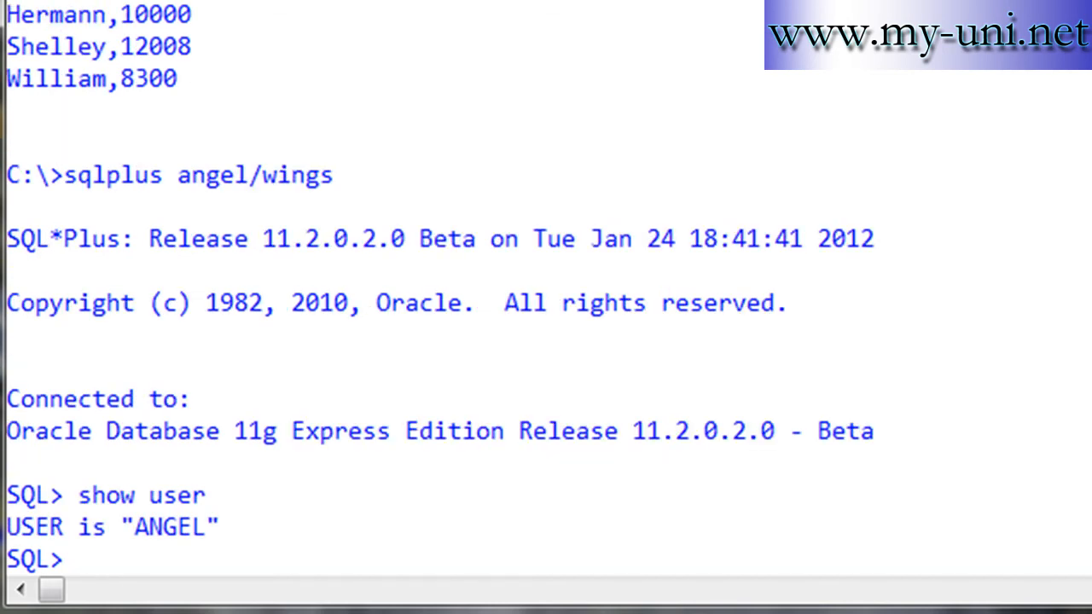
# Run create table emp (name varchar2(25), salary number);.
pyautogui.write('create t')
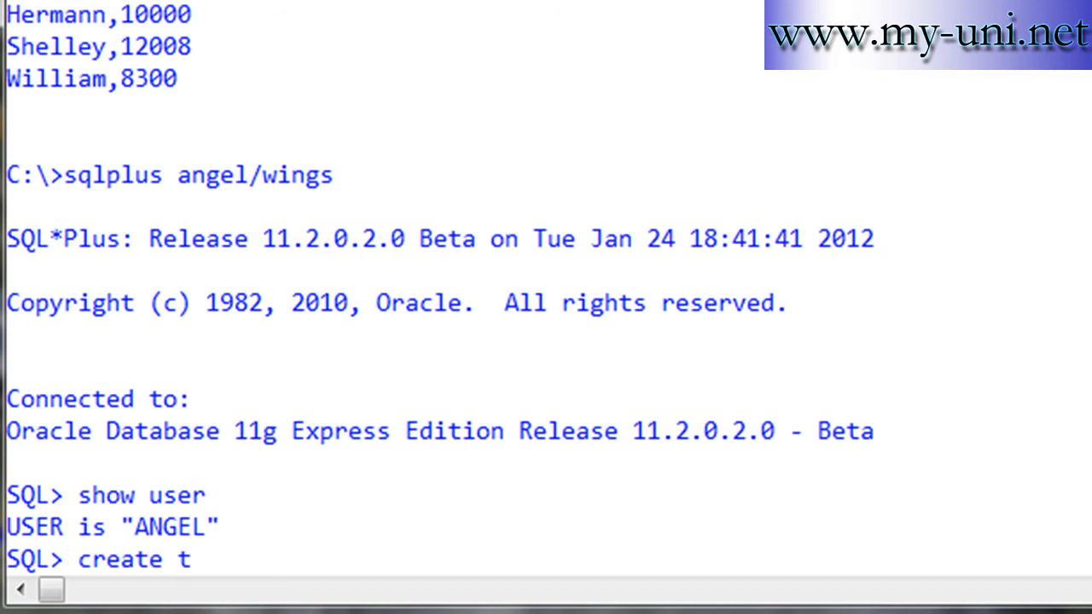
pyautogui.write('able emp')
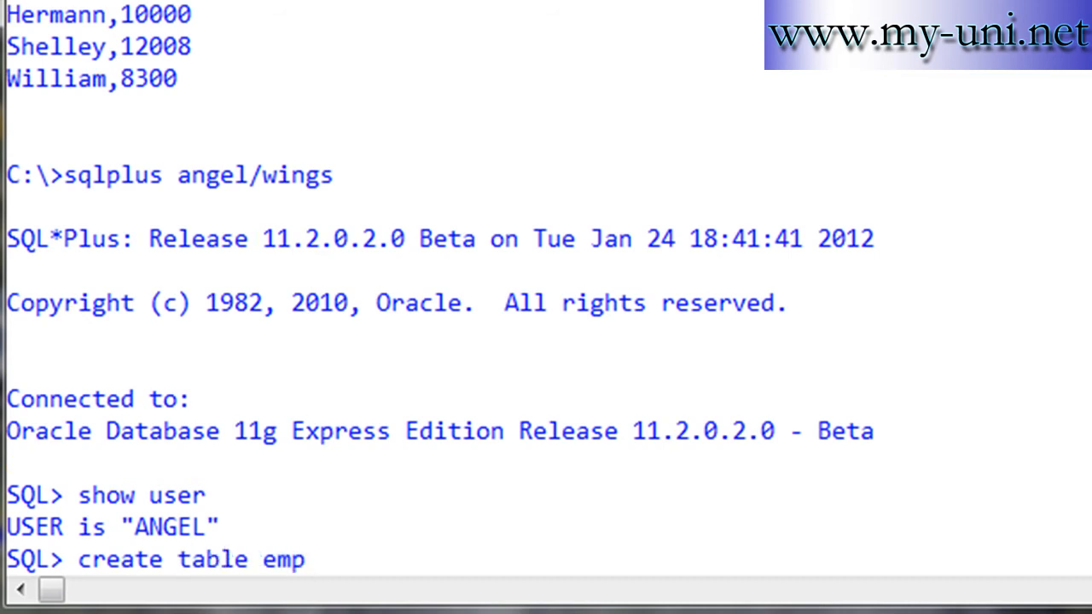
pyautogui.write('(')
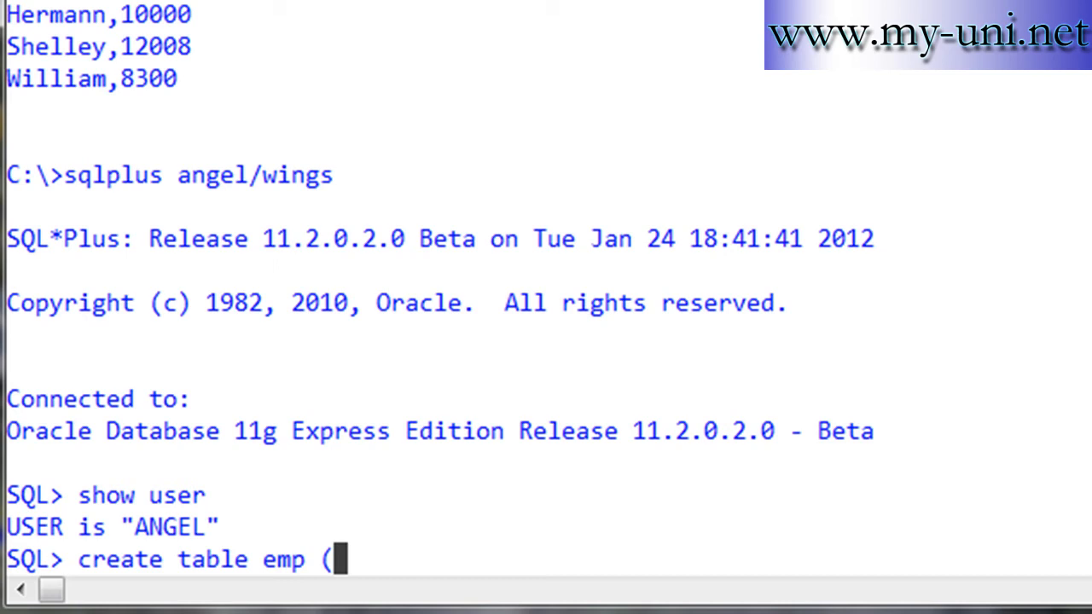
pyautogui.write('name')
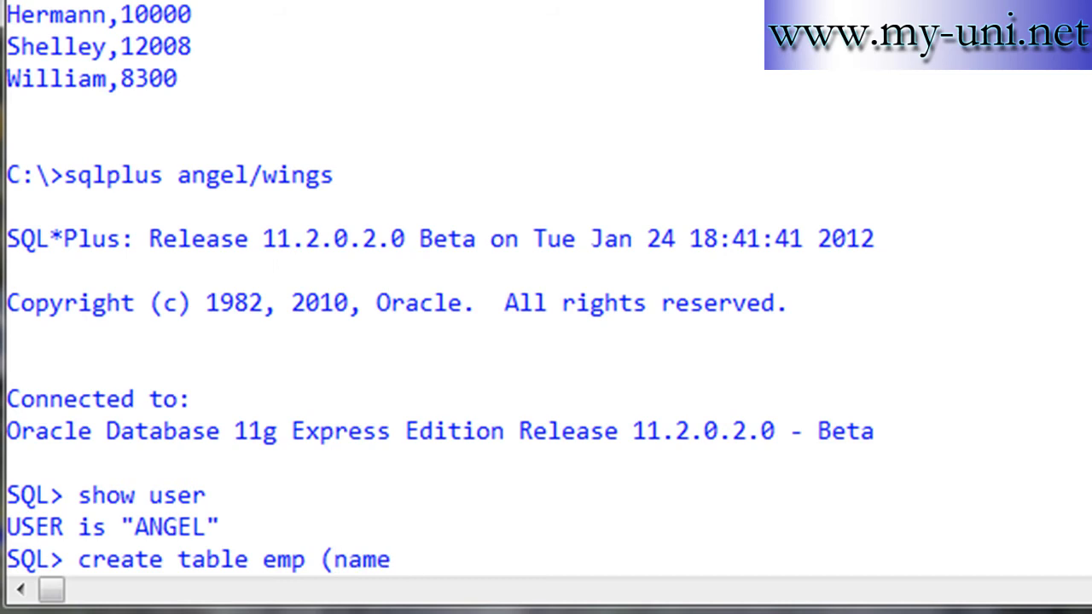
pyautogui.write('varchar2')
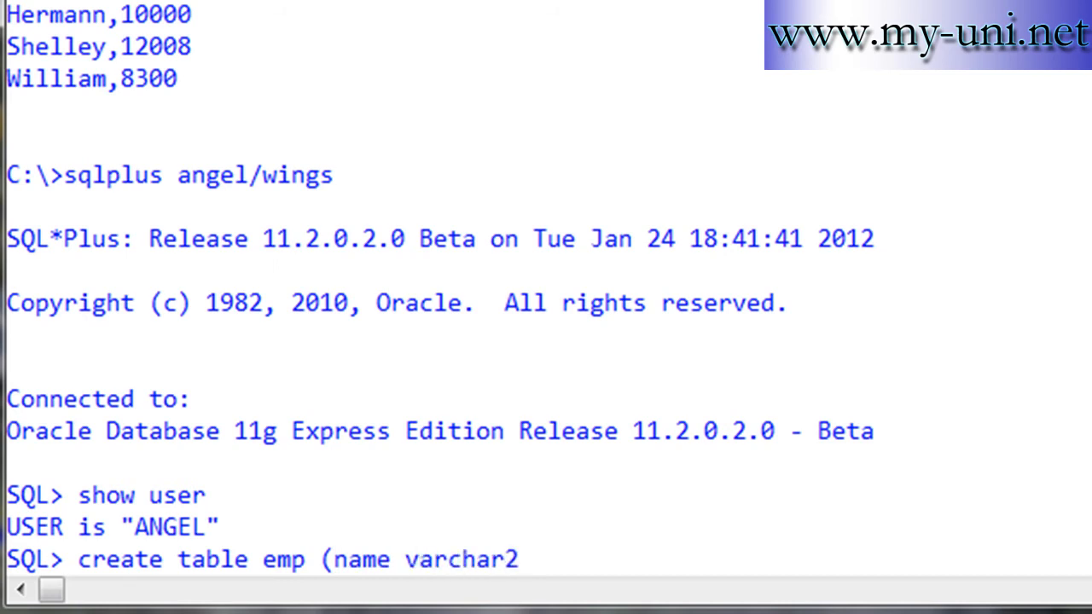
pyautogui.write('(25),')
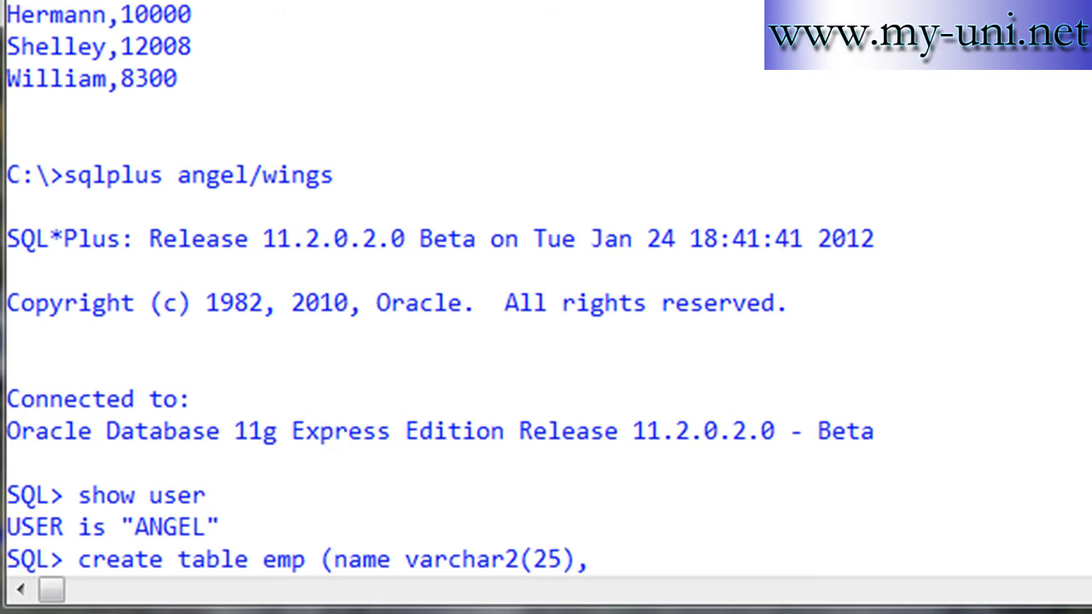
pyautogui.write('salary number')
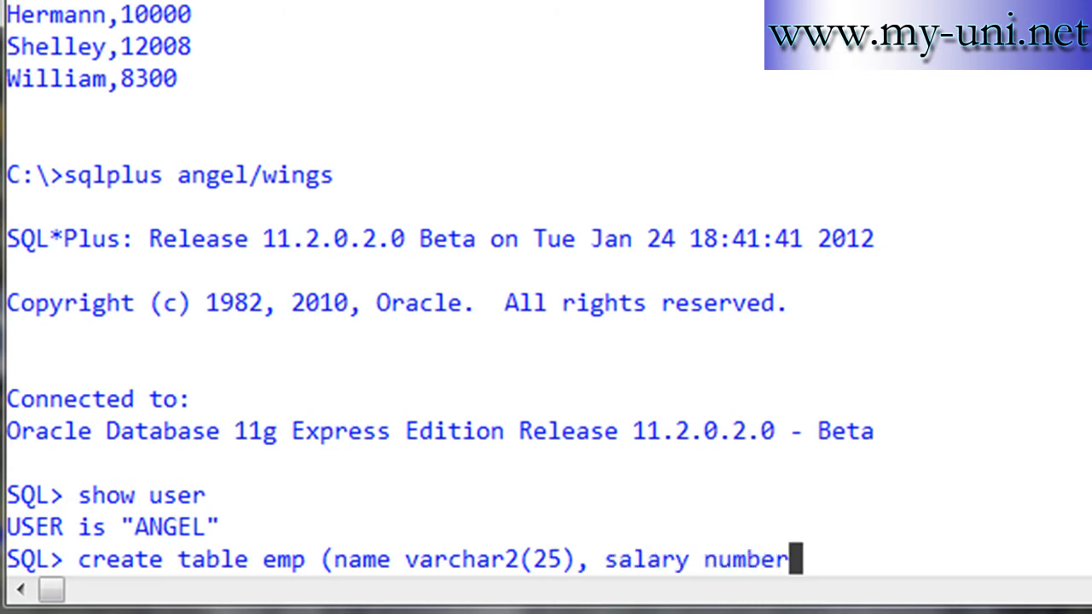
pyautogui.write(')')
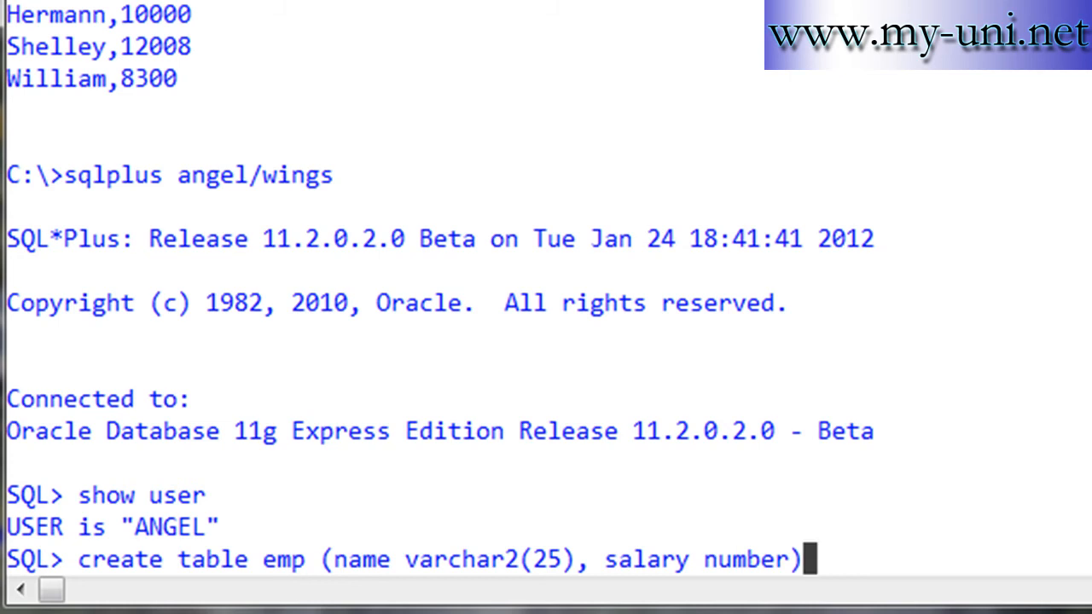
pyautogui.write(';')
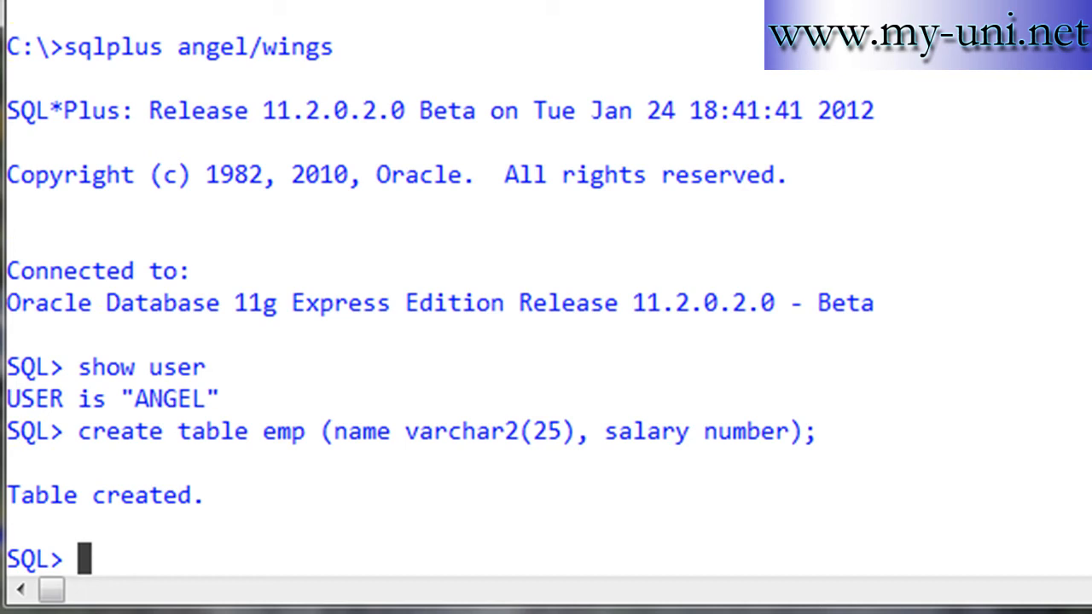
# Enter host to drop from SQL*Plus into a Windows Command Prompt shell.
pyautogui.write('ho')
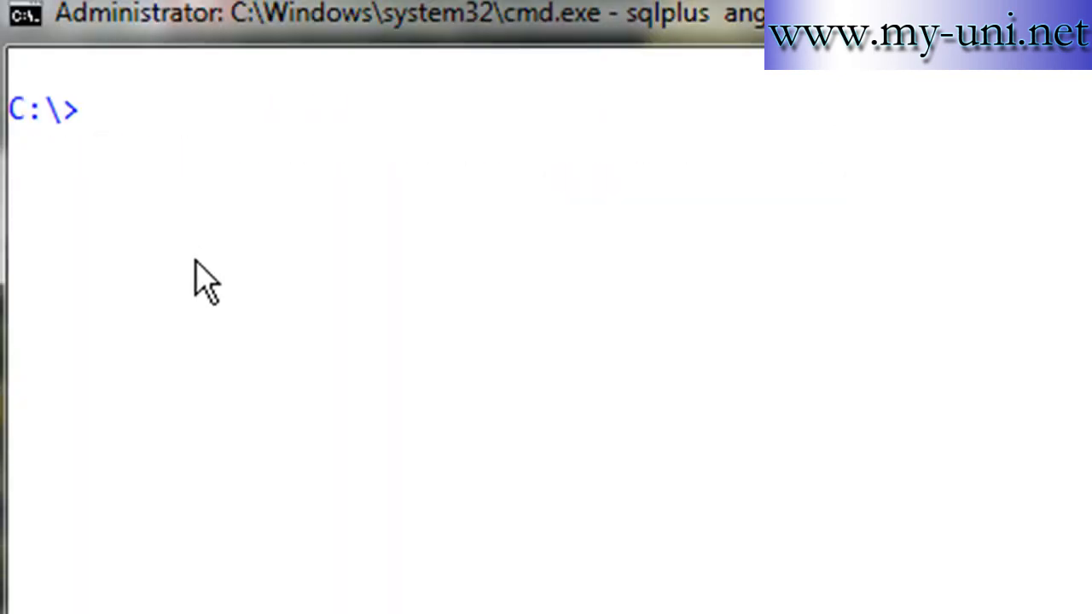
# Start notepad abc.ctl and confirm creating the new control file.
pyautogui.write('notepad ab')
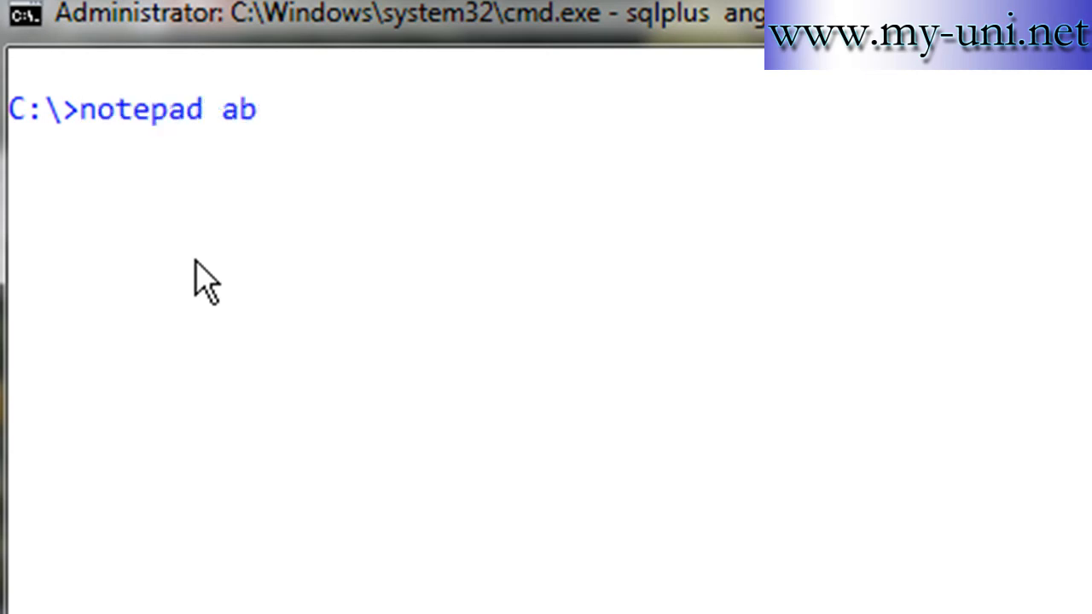
pyautogui.write('c.ctl')
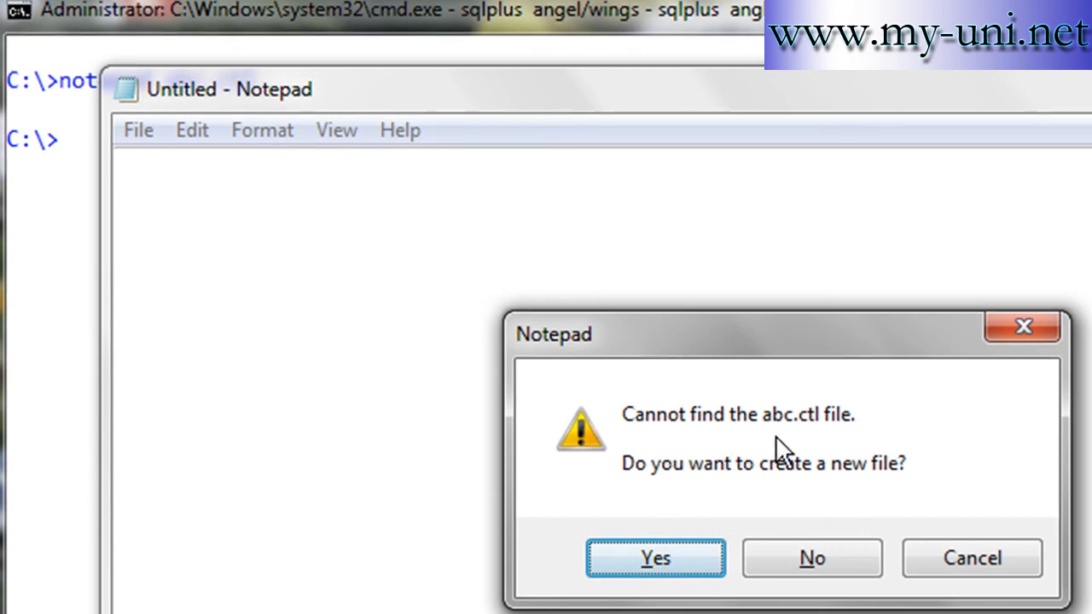
pyautogui.moveTo(764, 518)
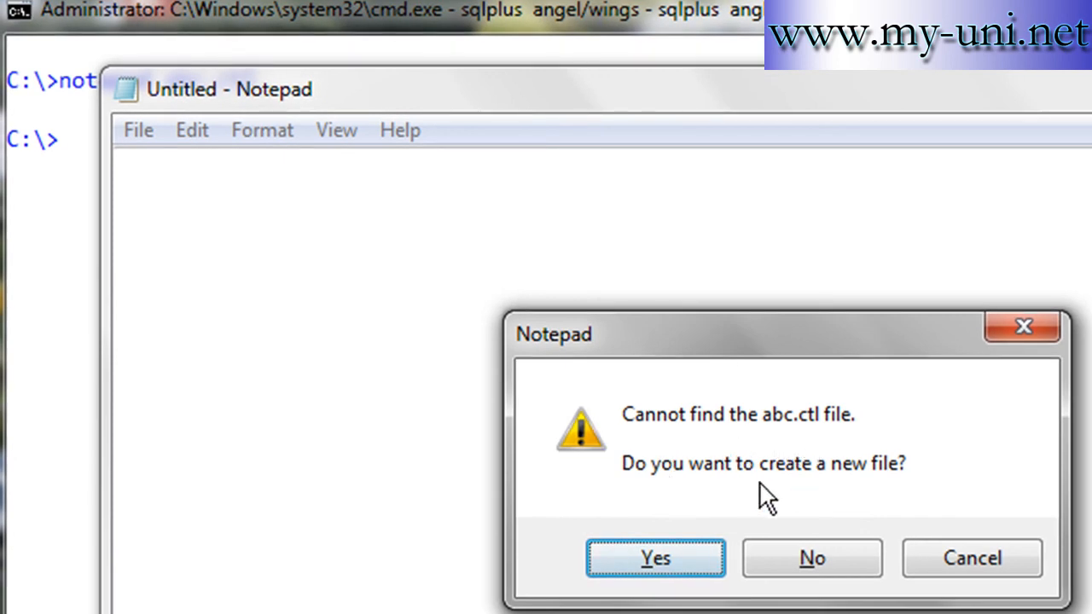
pyautogui.click(655, 557)
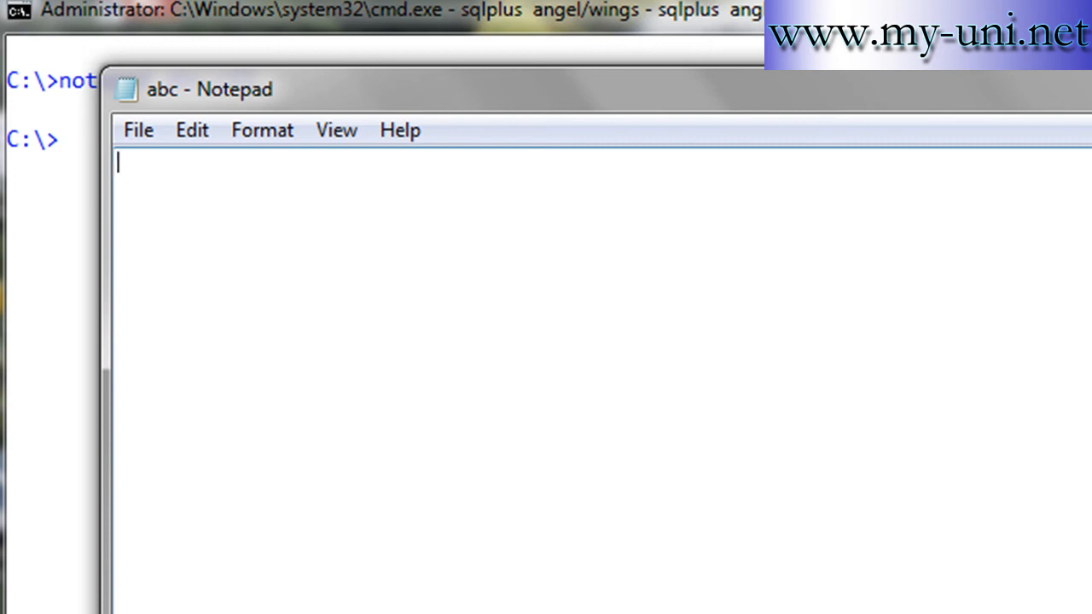
# Write the load data and infile 'abc.csv' lines of the loader script.
pyautogui.write('1')
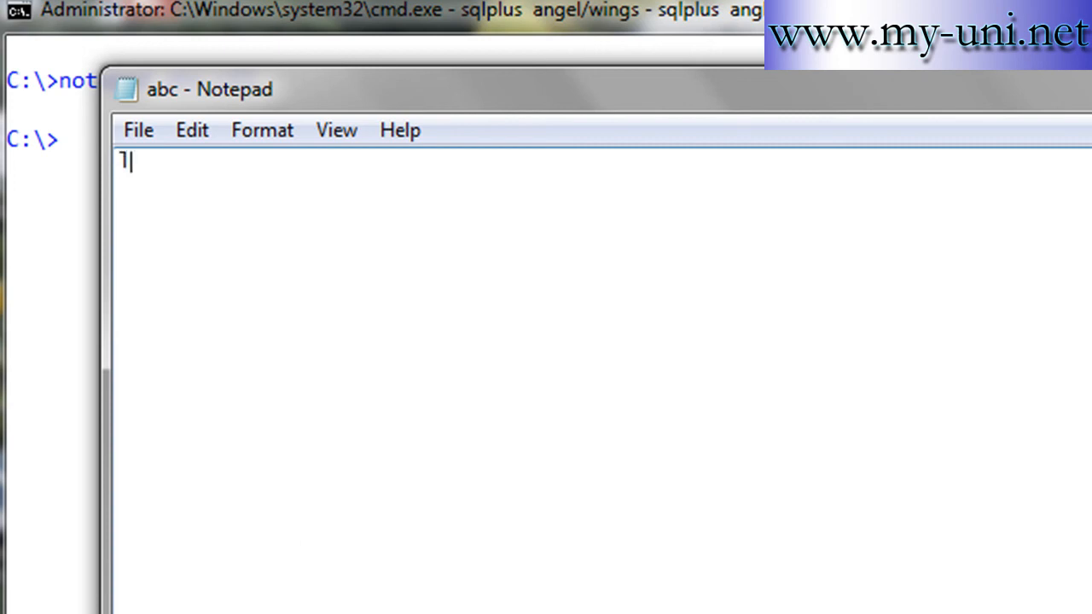
pyautogui.write('oad daa')
pyautogui.write('inf')
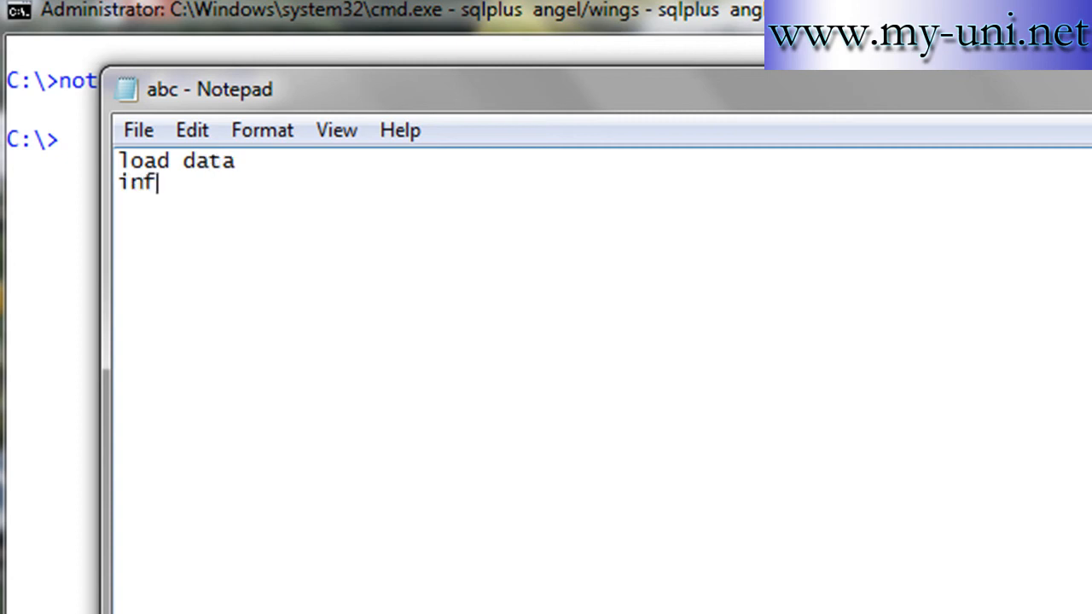
pyautogui.write('ile')
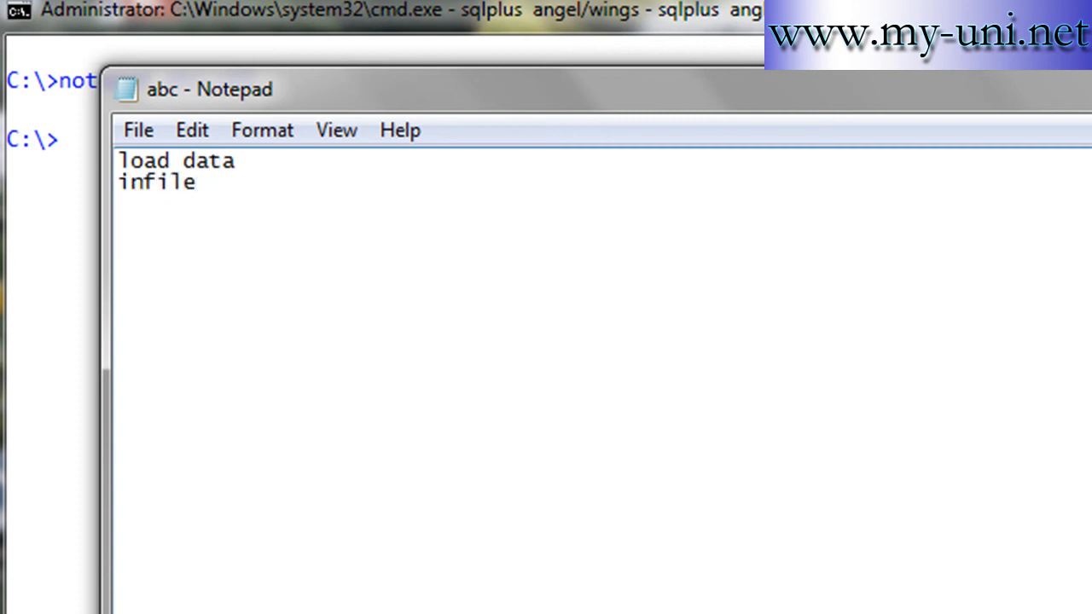
pyautogui.write('abc.')
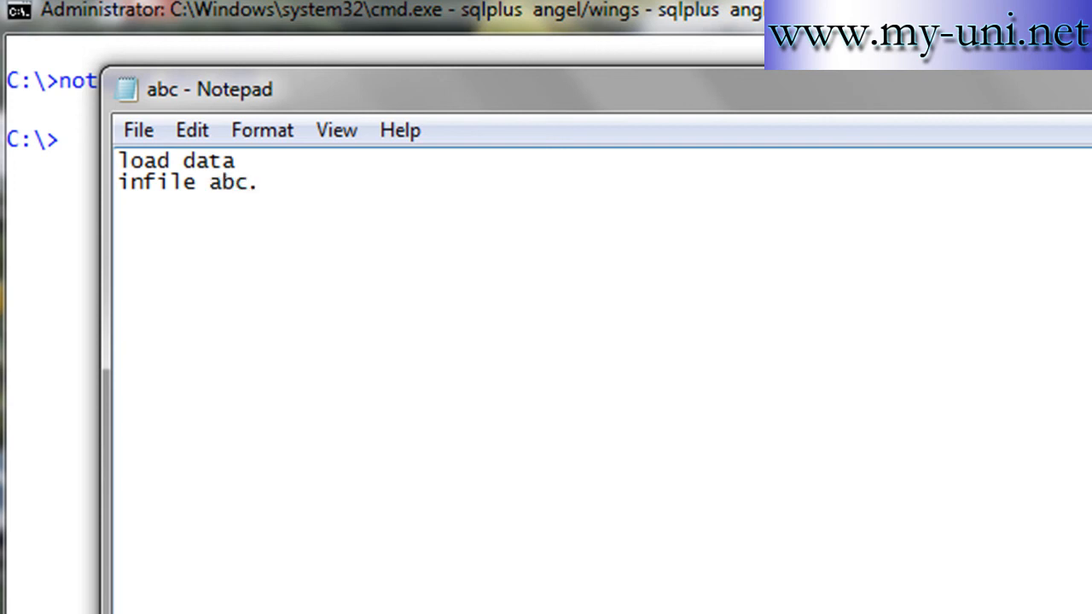
pyautogui.write('csv')
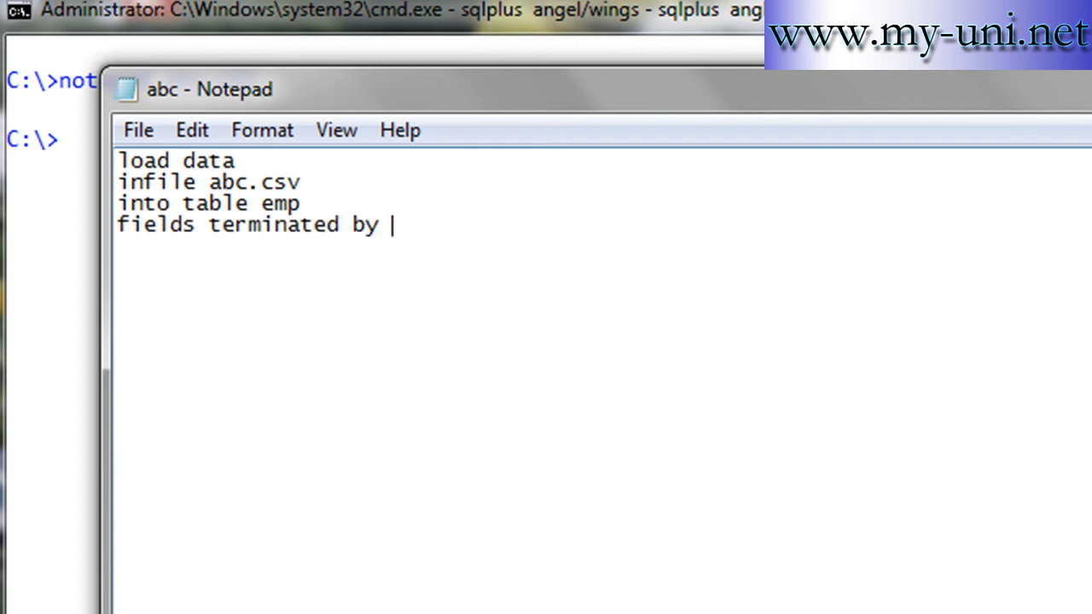
# Add into table emp, fields terminated by ',' and the (name,salary) column list.
pyautogui.write("',")
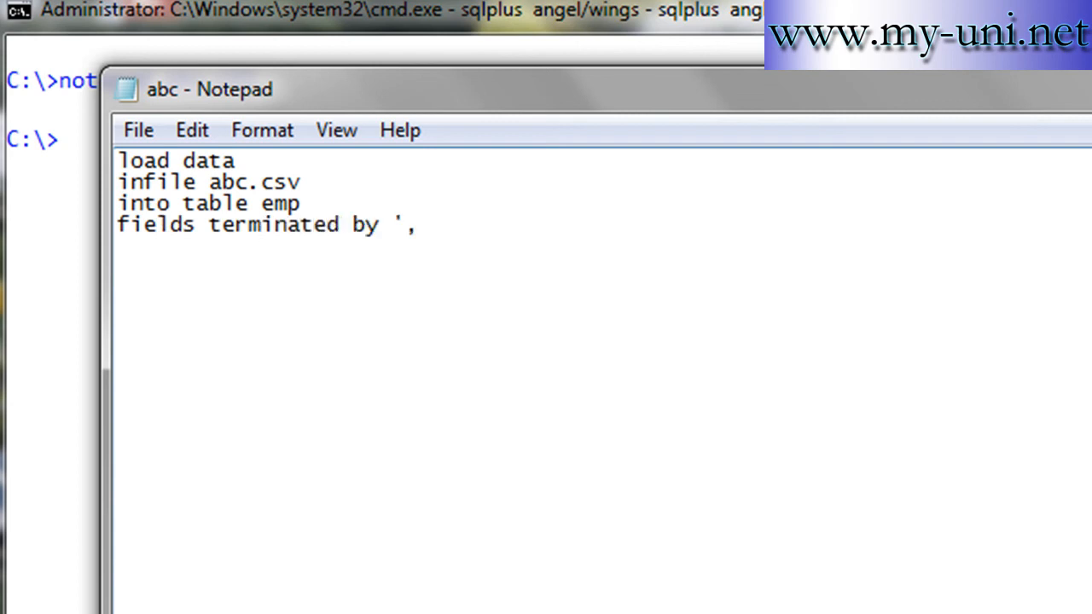
pyautogui.write("'")
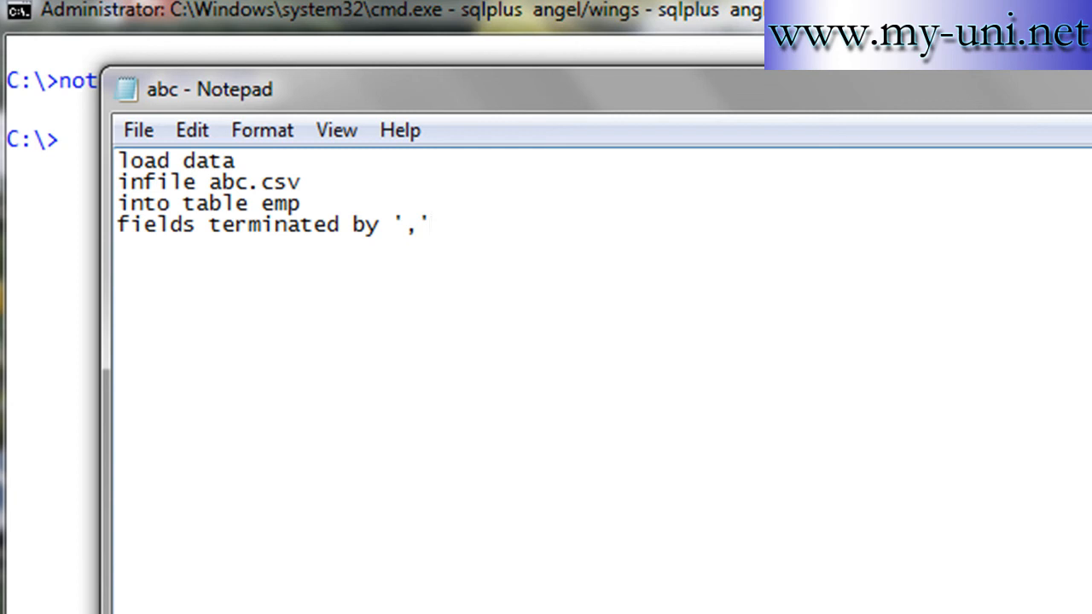
pyautogui.write('(')
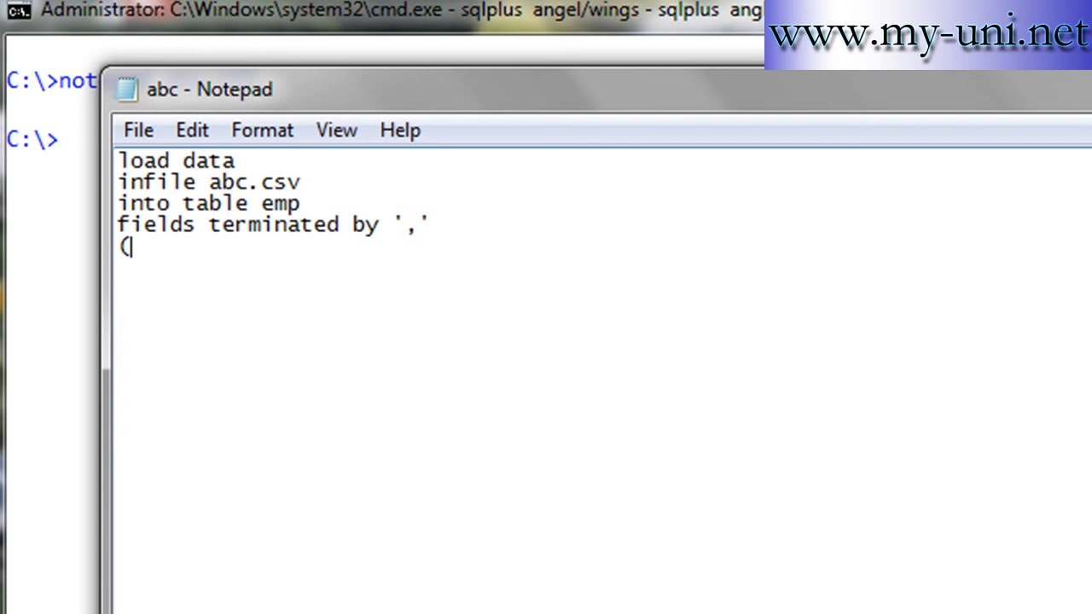
pyautogui.write('name,')
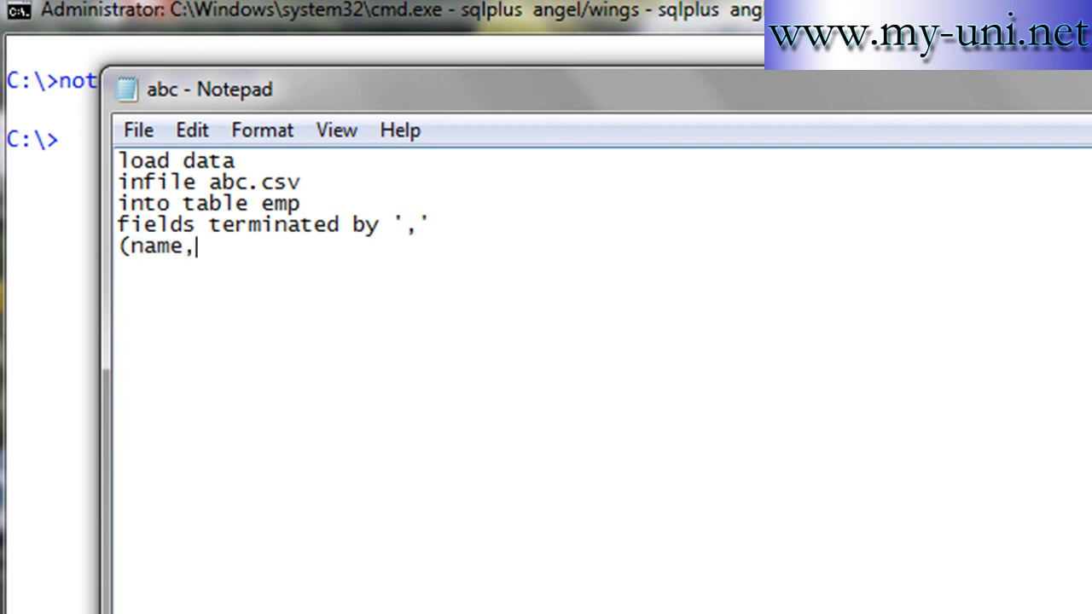
pyautogui.write('sa')
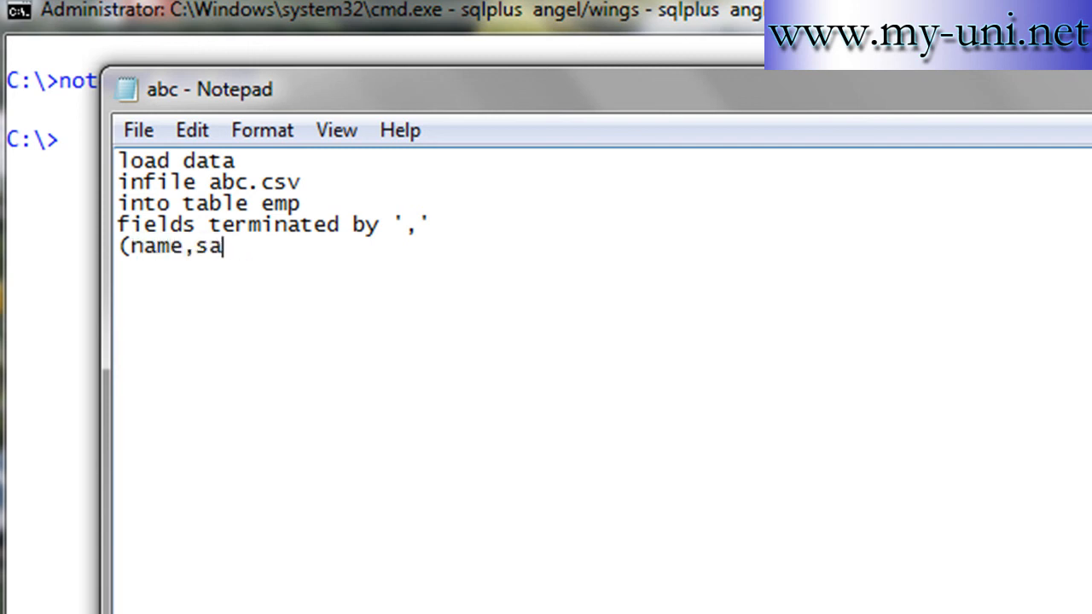
pyautogui.write('lary)')
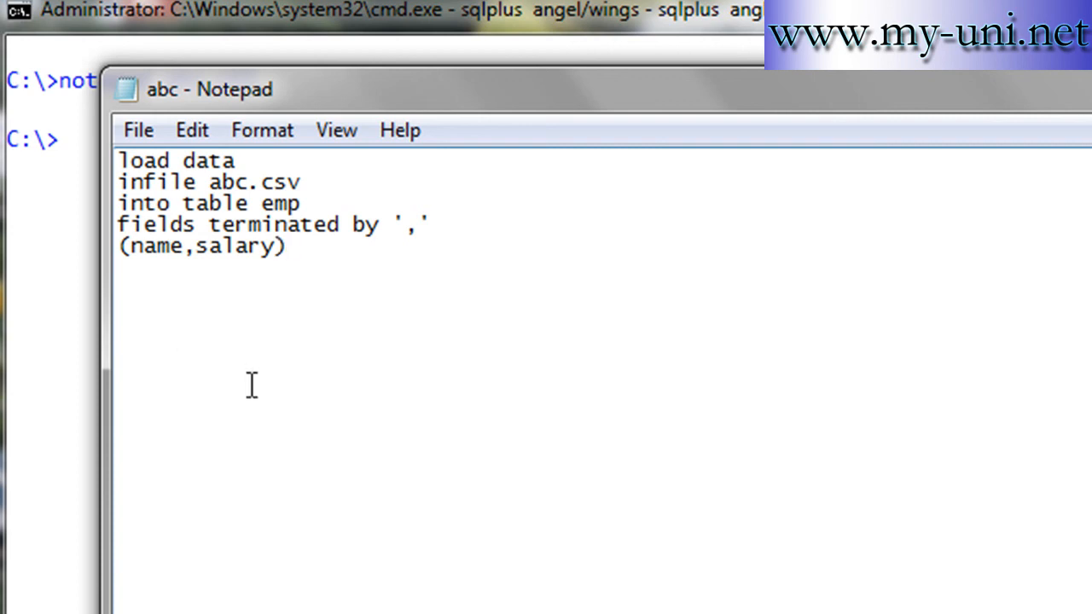
pyautogui.click(137, 129)
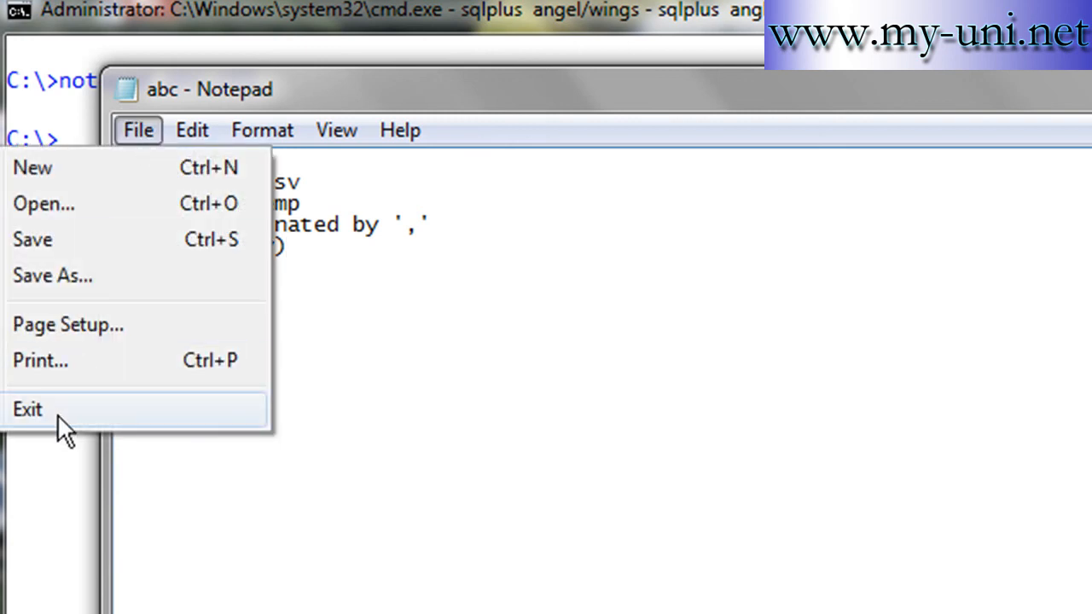
# Run sqlldr with the angel login and control=abc.ctl, committing the CSV records into emp.
pyautogui.click(27, 409)
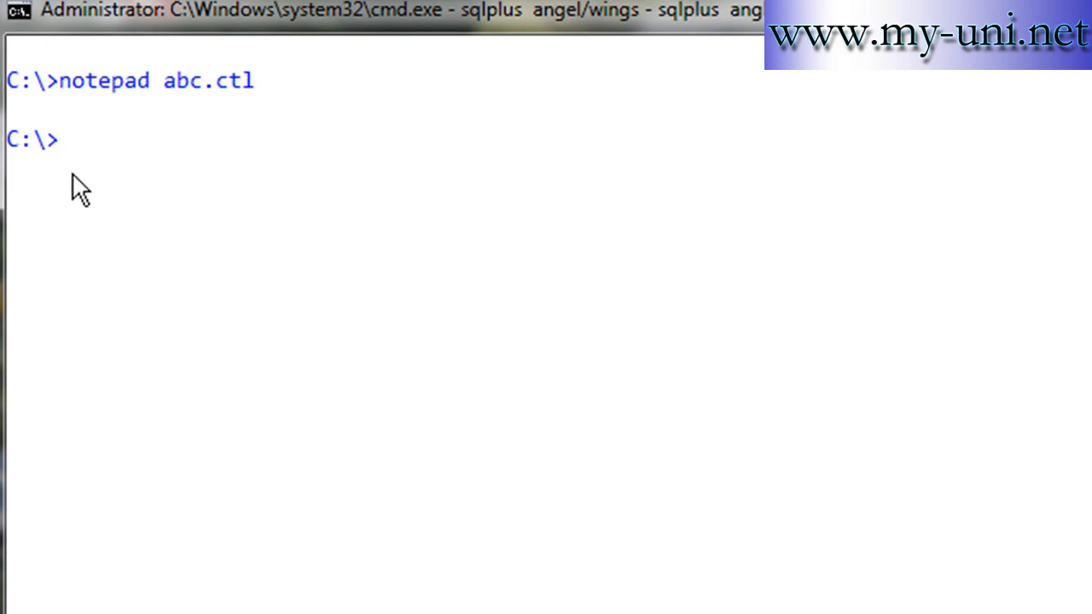
pyautogui.write('sqllo')
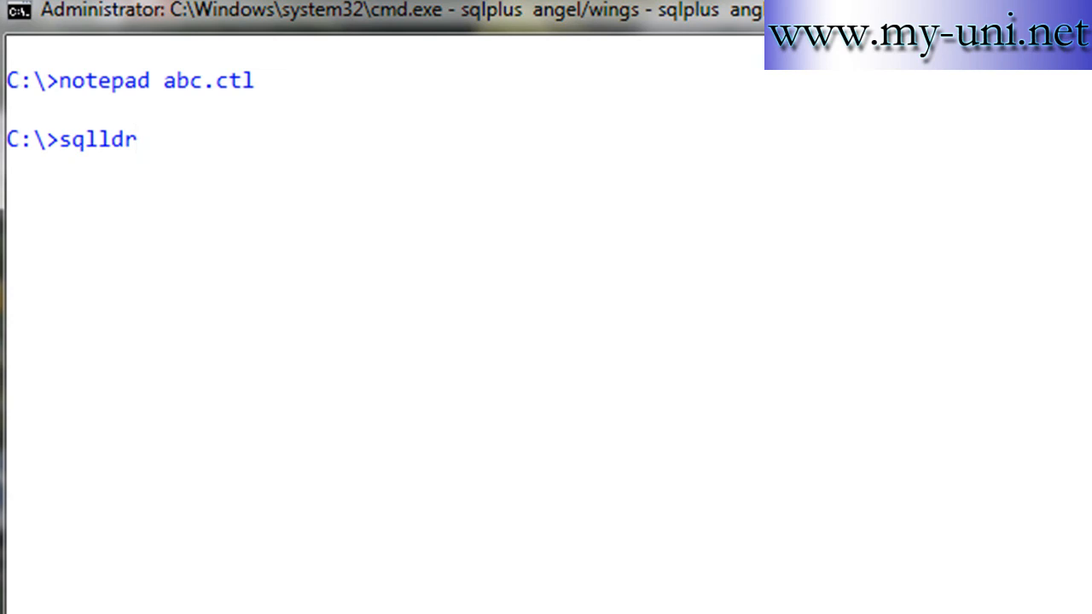
pyautogui.write('an')
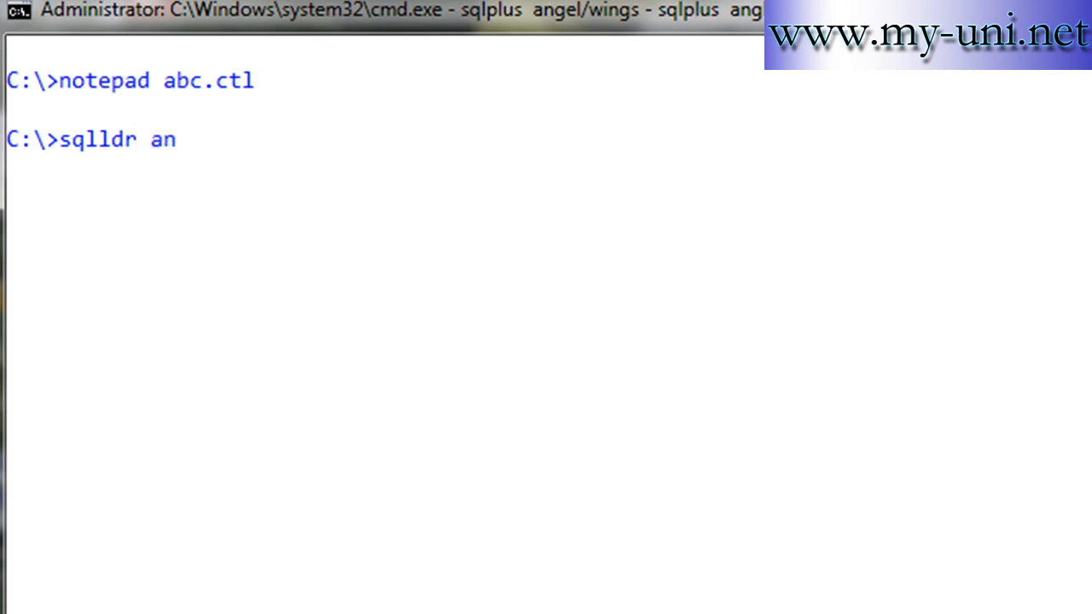
pyautogui.write('gel/')
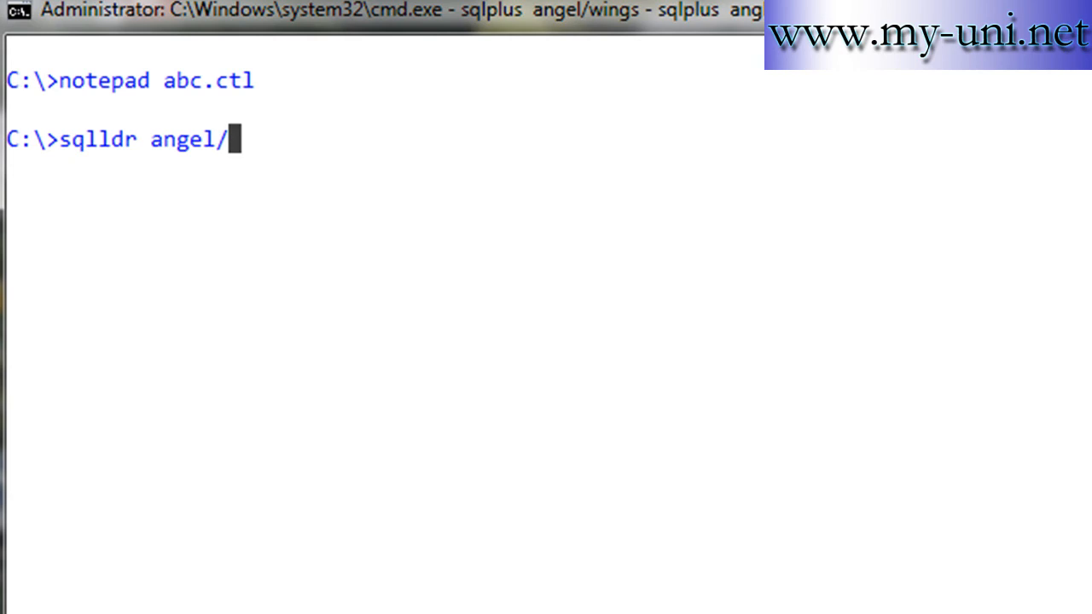
pyautogui.write('w')
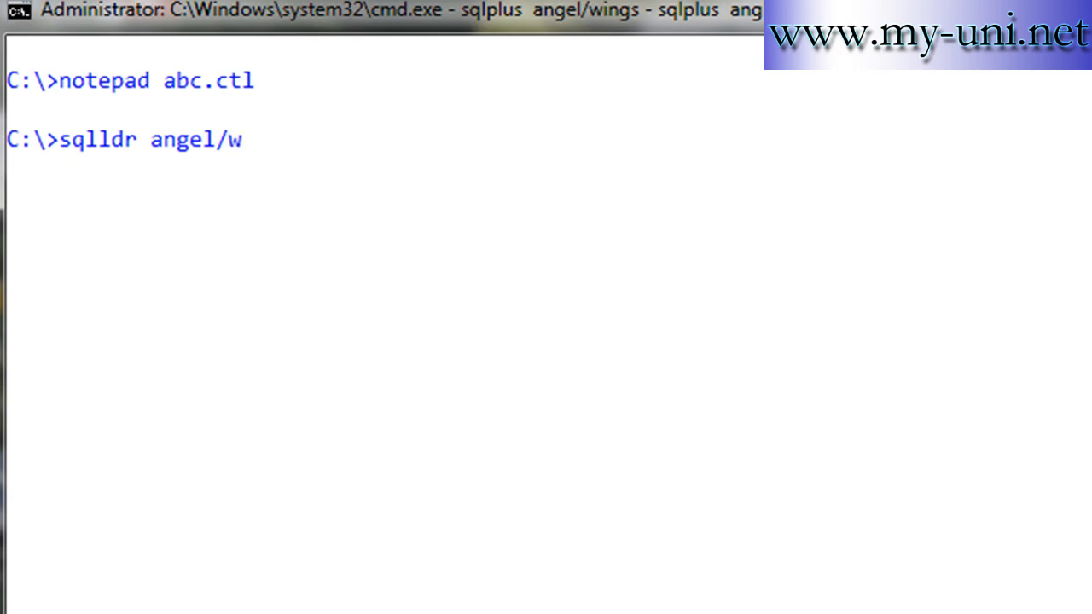
pyautogui.write('ings')
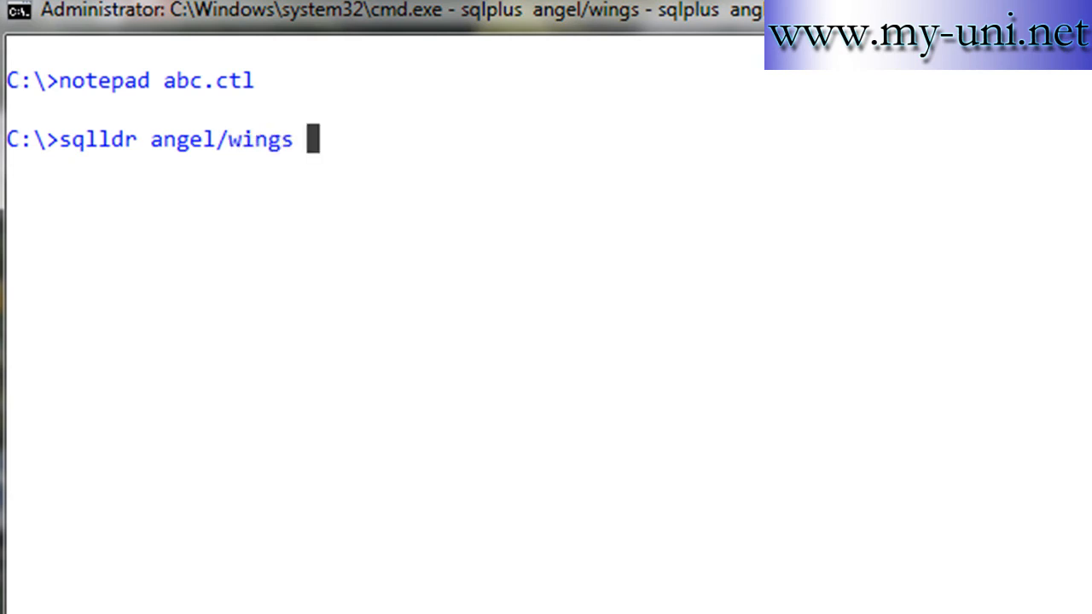
pyautogui.write('abc.c')
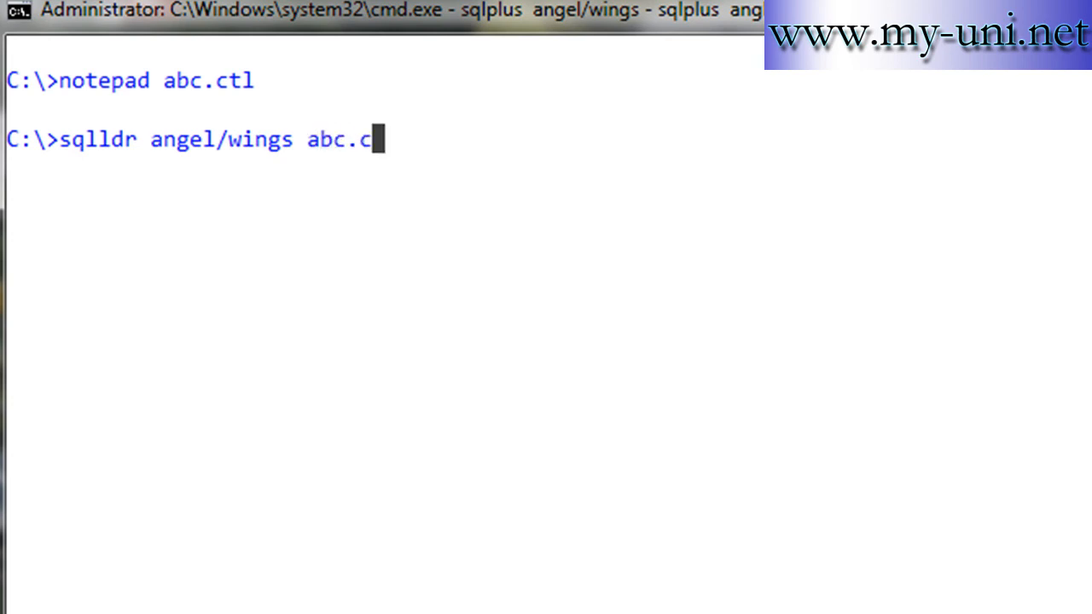
pyautogui.write('tl')
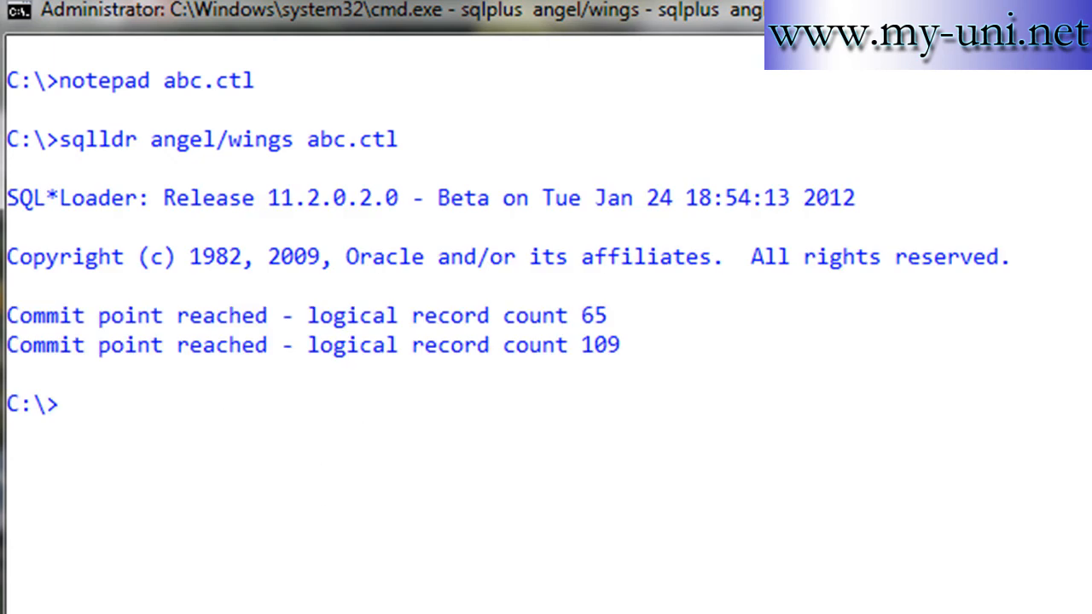
# Exit the host shell and run select * from emp;, seeing 107 rows selected.
pyautogui.write('exit')
pyautogui.write('show user')
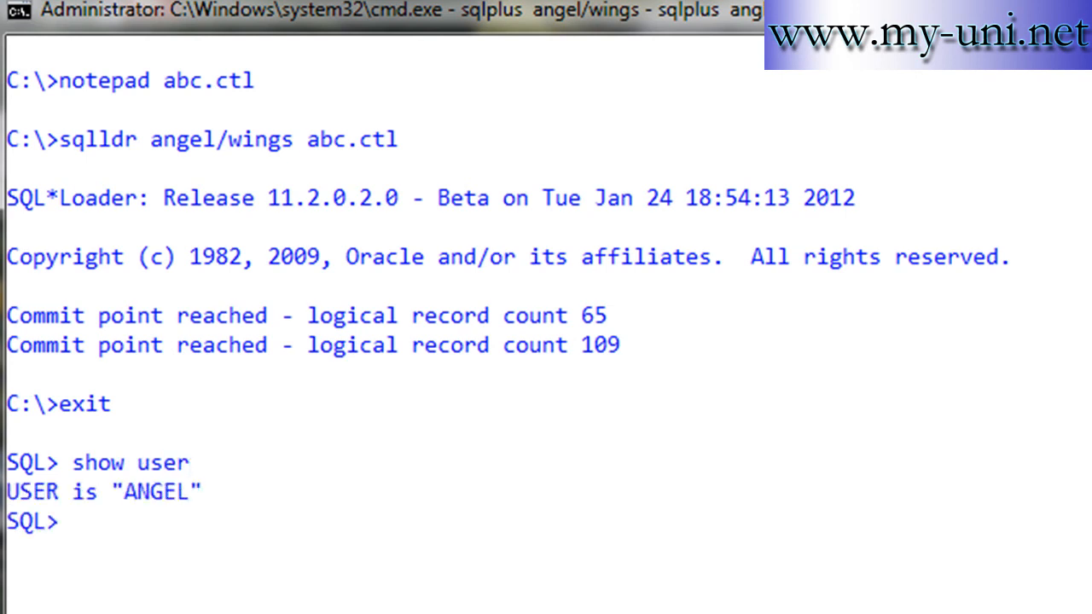
pyautogui.write('select')
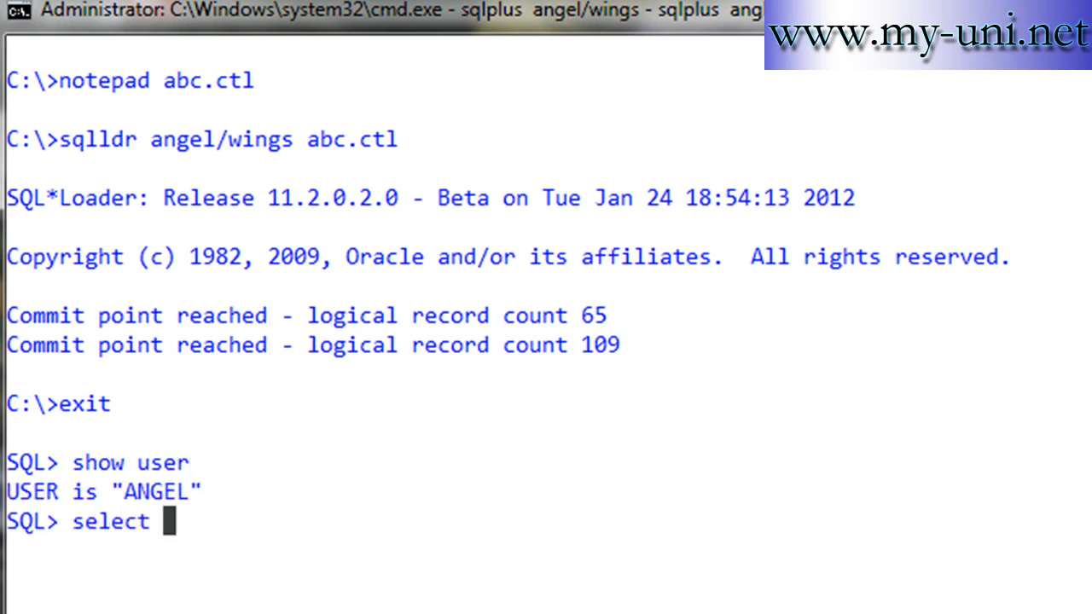
pyautogui.write('* from c')
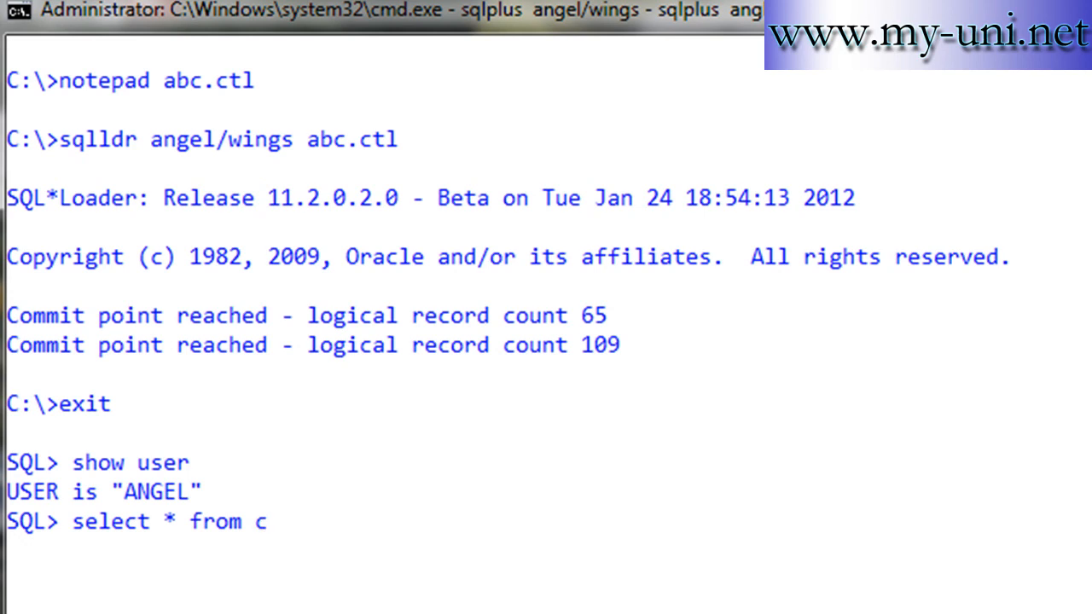
pyautogui.write('emp;')
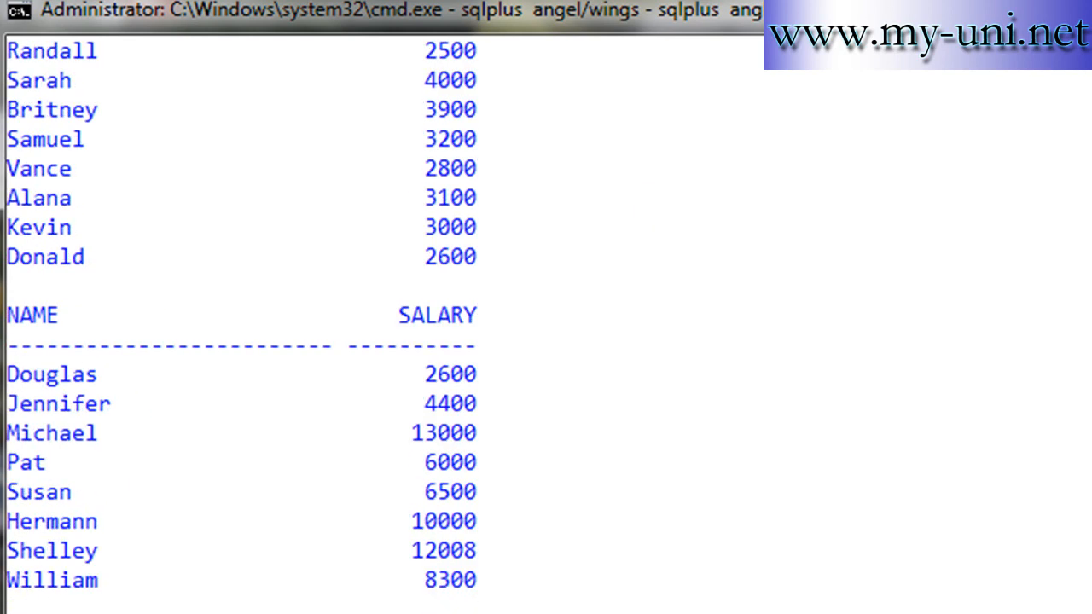
pyautogui.scroll(-3)
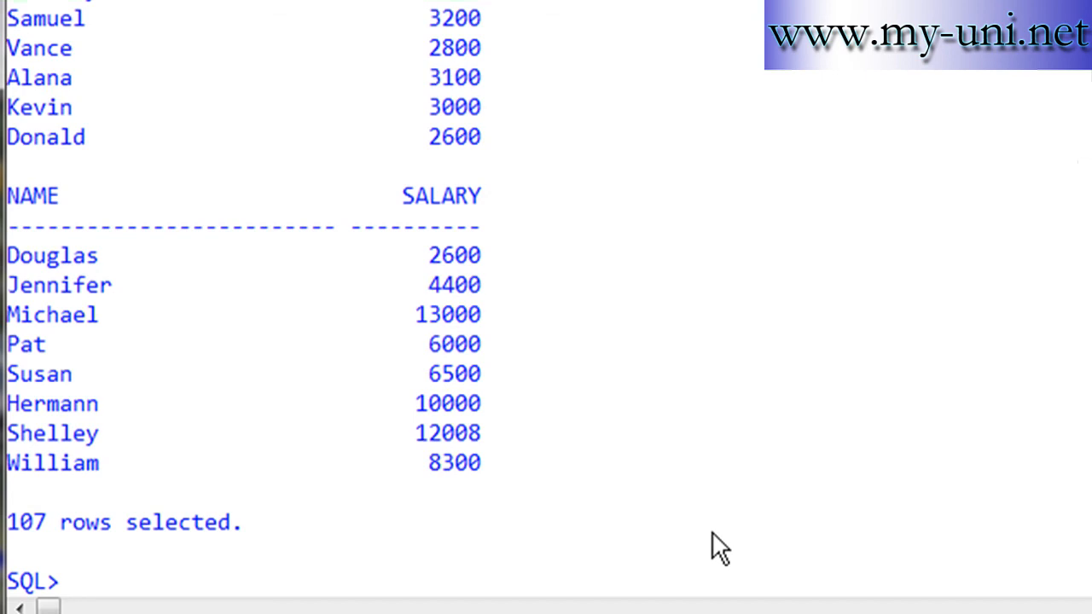